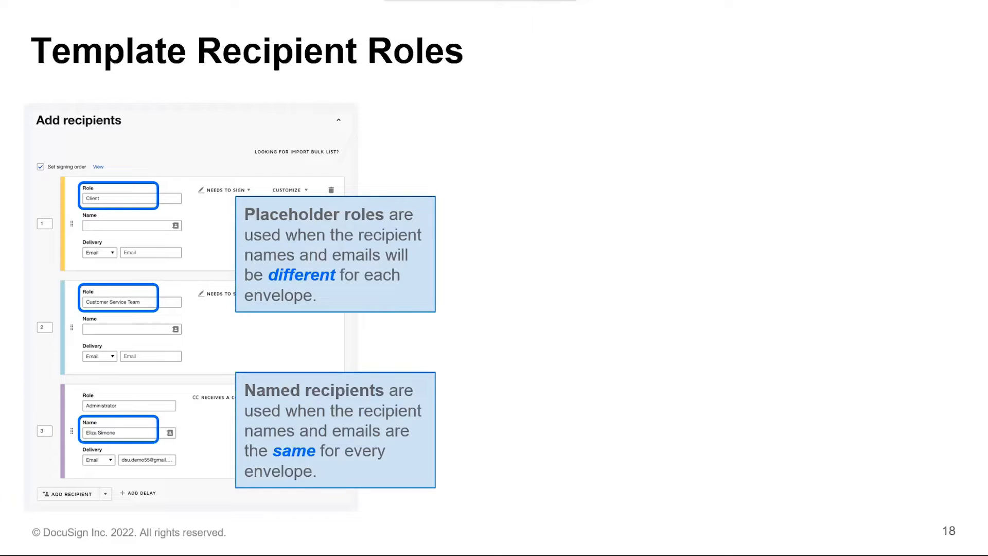
Reveal the Messaging / Merge Field part of slide 18, then leave the slideshow for the browser.
{"action": "key", "text": "Right"}
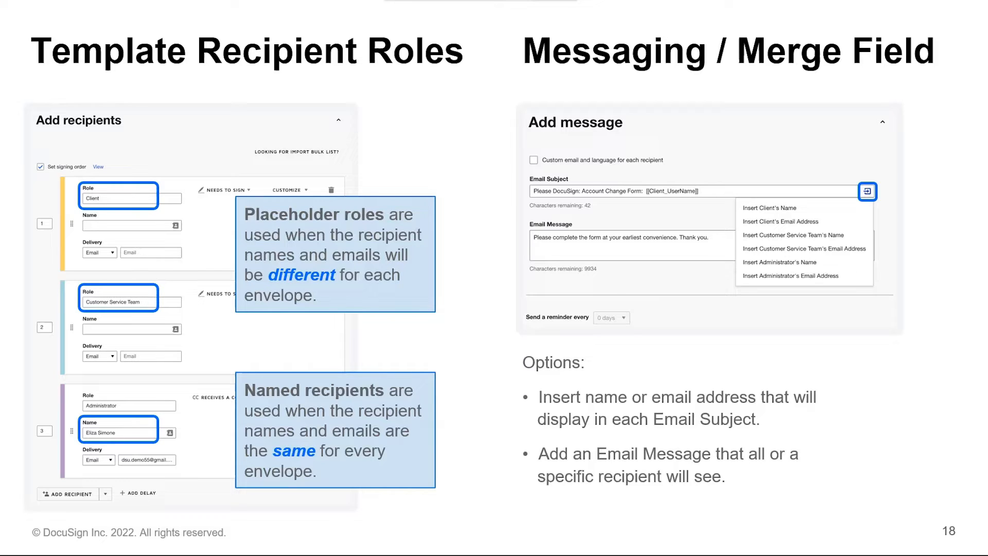
{"action": "key", "text": "right"}
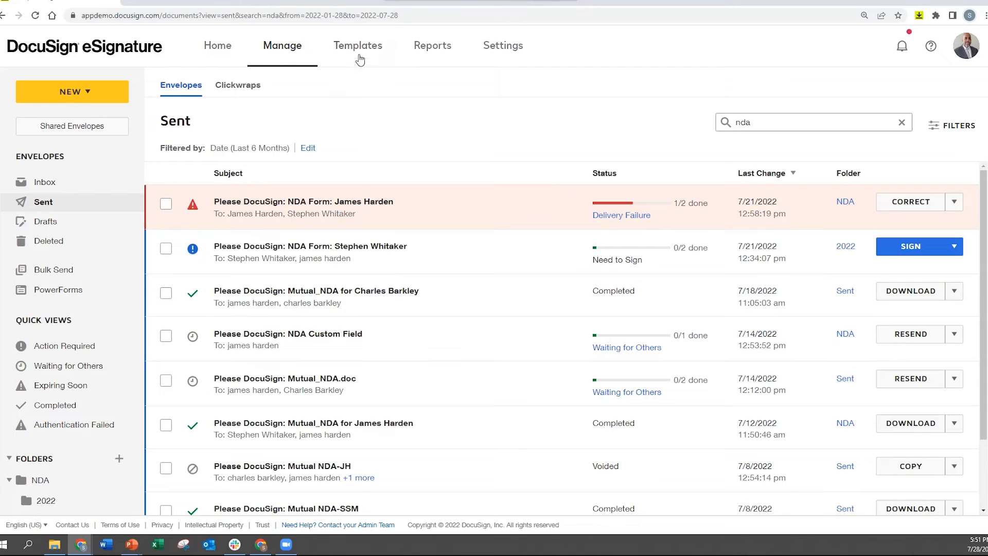
From My Templates, choose Edit on the Credit Card Request Form template.
{"action": "left_click", "coordinate": [357, 45]}
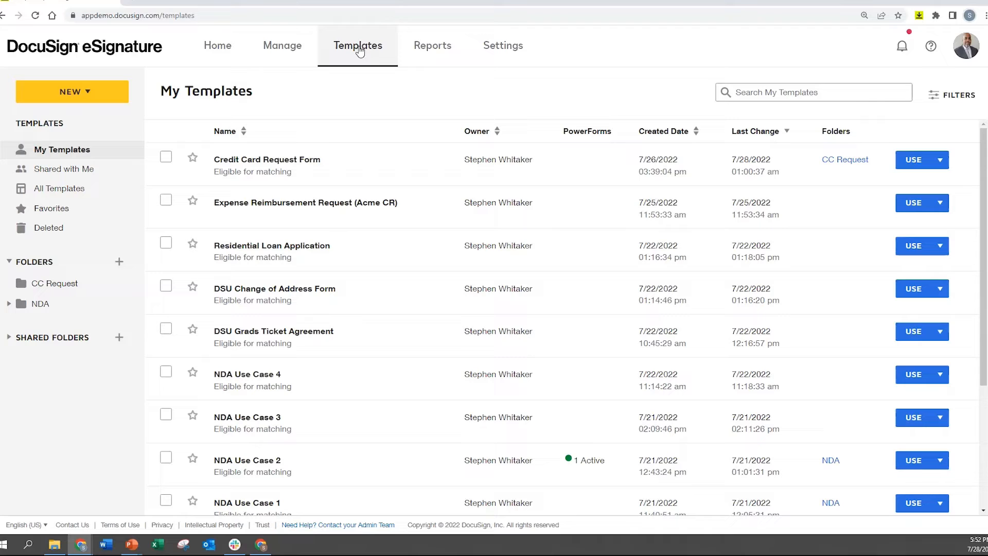
{"action": "mouse_move", "coordinate": [82, 220]}
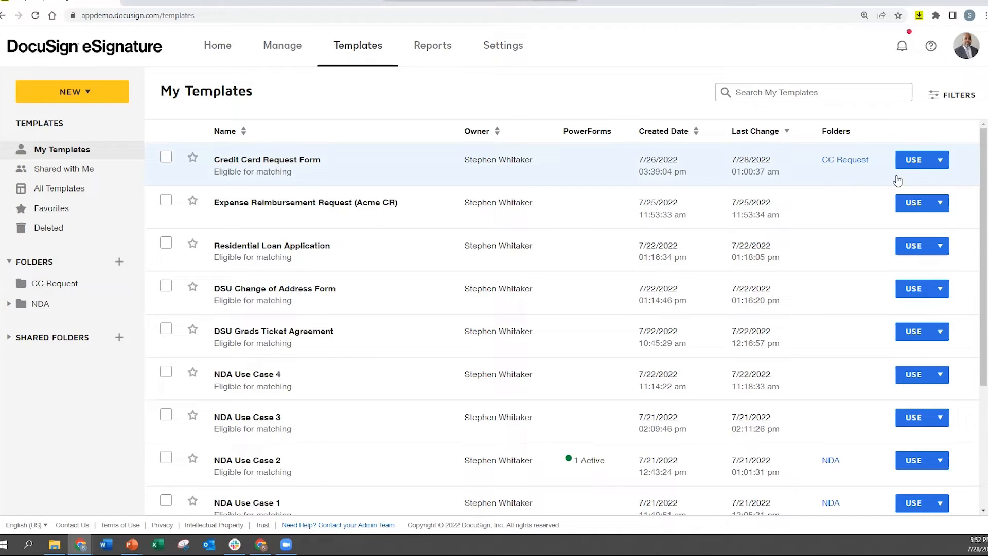
{"action": "left_click", "coordinate": [938, 160]}
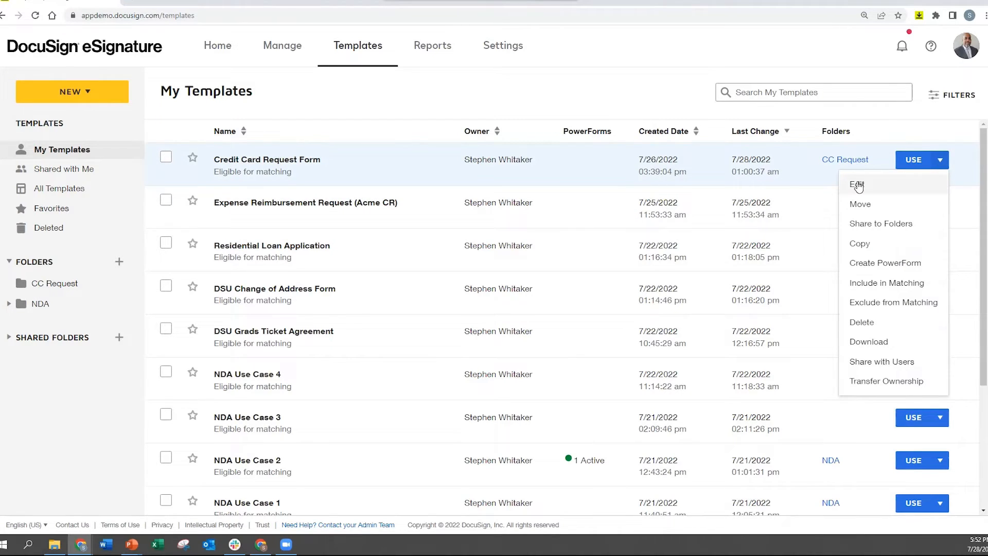
{"action": "left_click", "coordinate": [857, 184]}
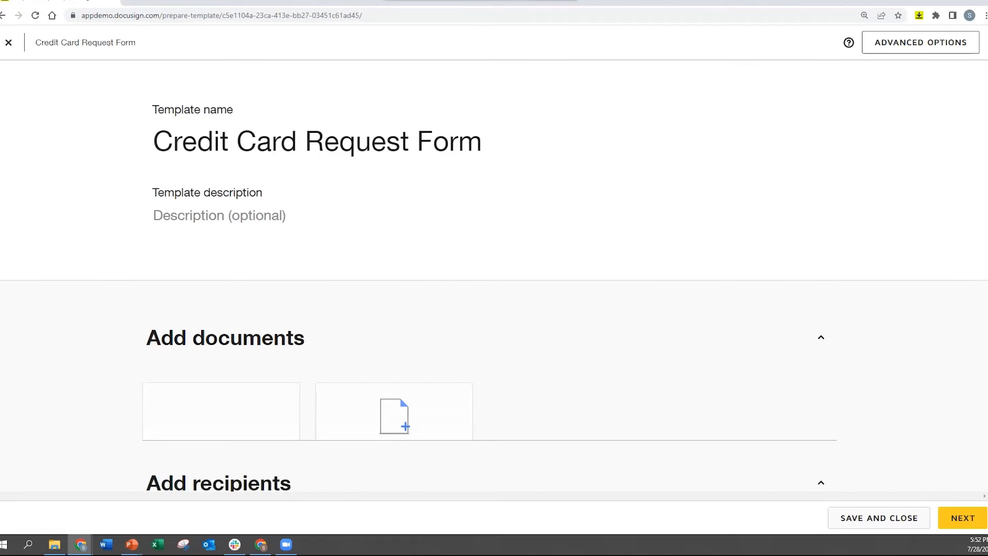
{"action": "left_click", "coordinate": [393, 415]}
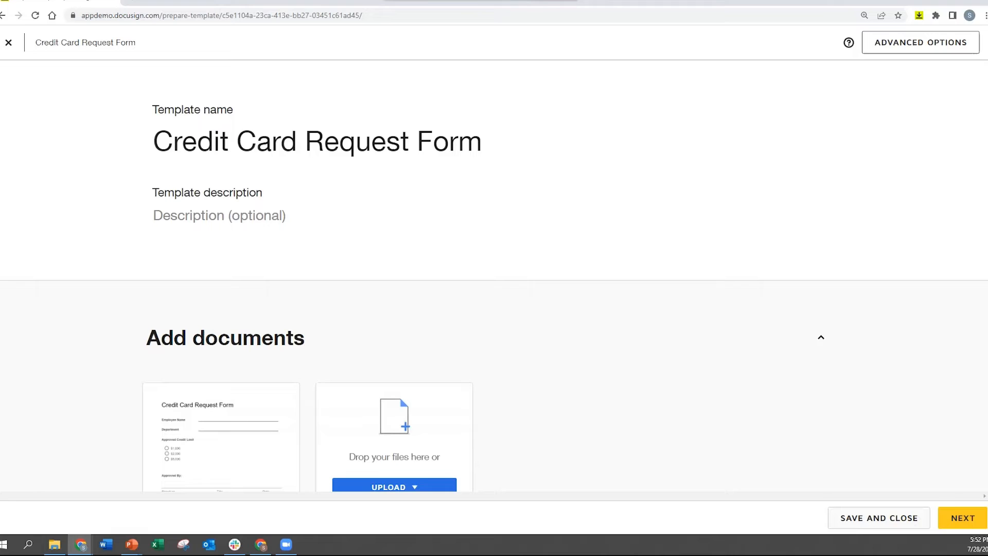
{"action": "left_click", "coordinate": [317, 140]}
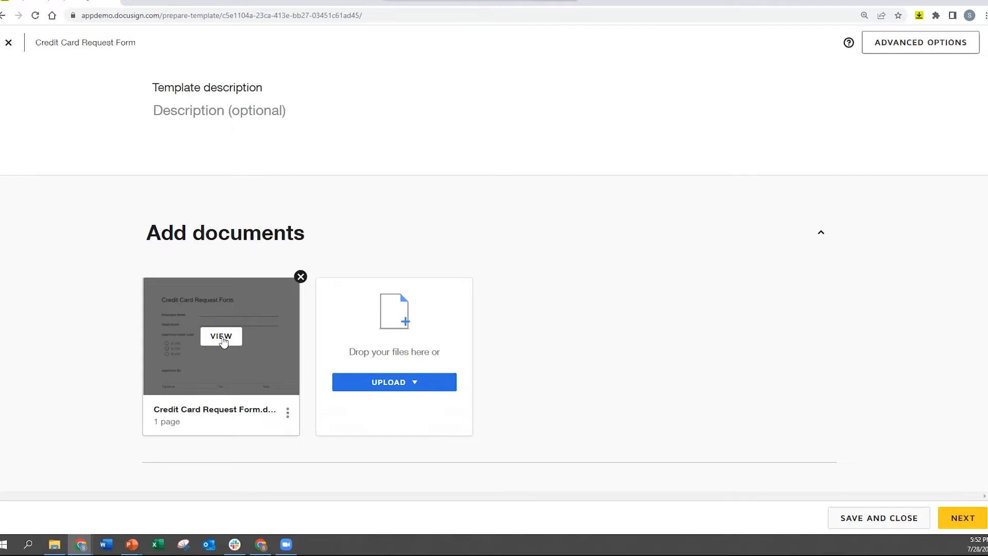
{"action": "left_click", "coordinate": [220, 336]}
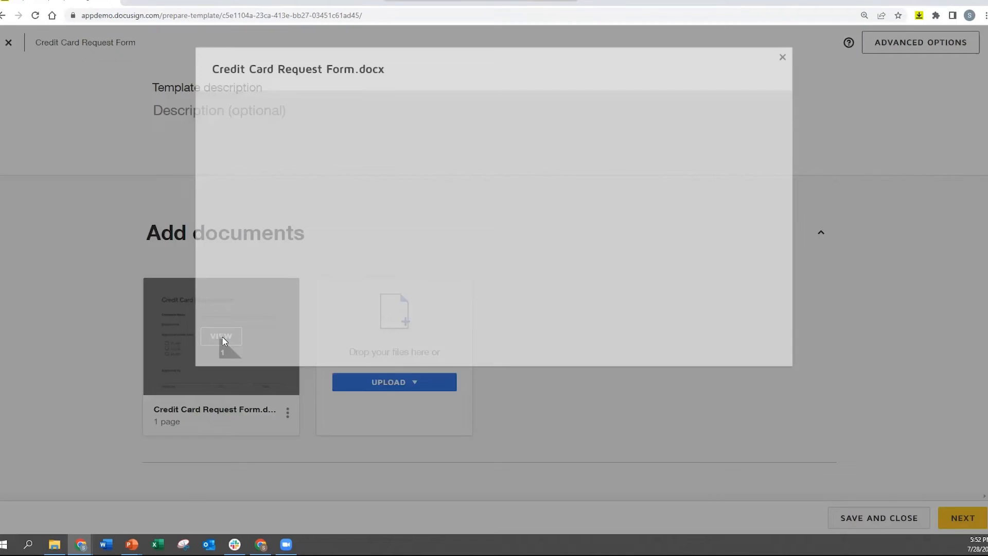
{"action": "left_click", "coordinate": [221, 335]}
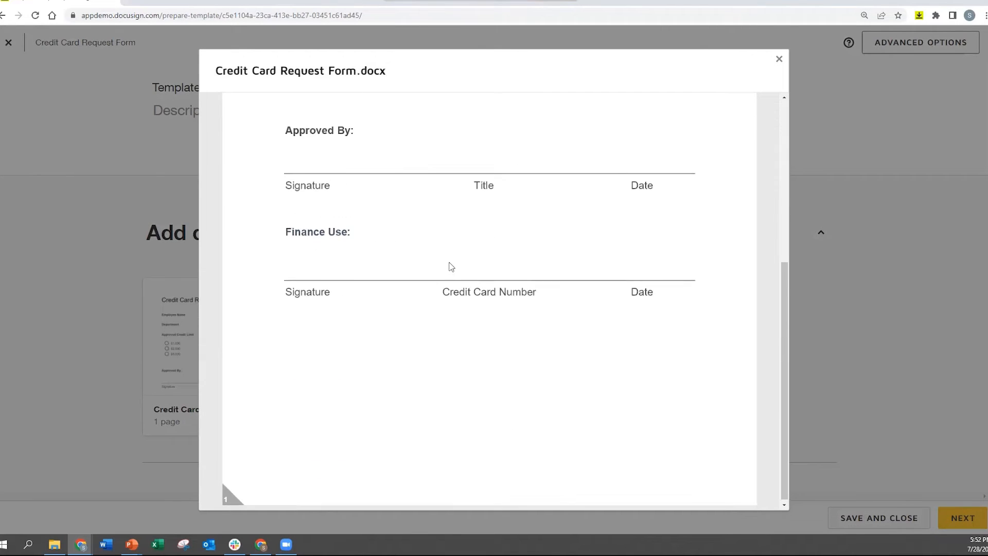
{"action": "left_click", "coordinate": [779, 58]}
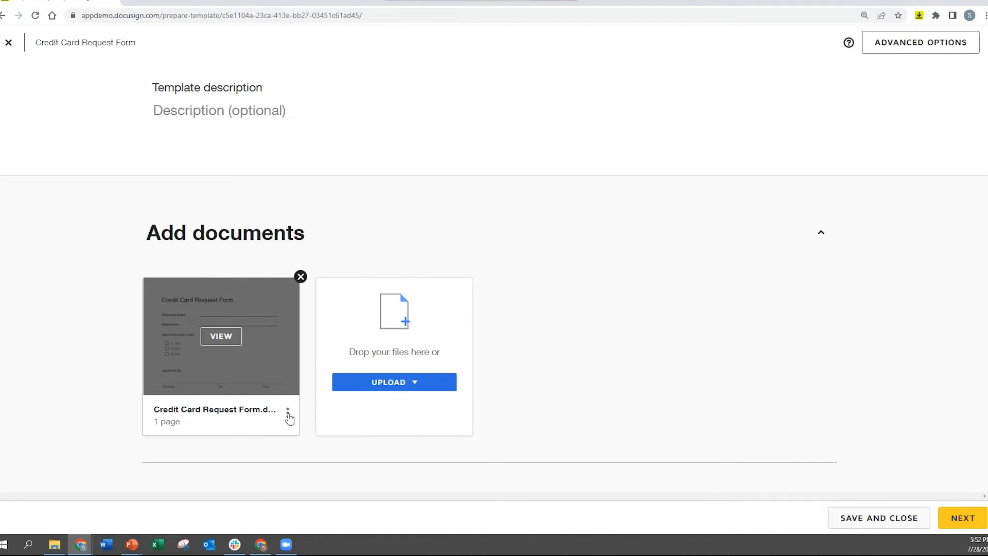
{"action": "mouse_move", "coordinate": [288, 417]}
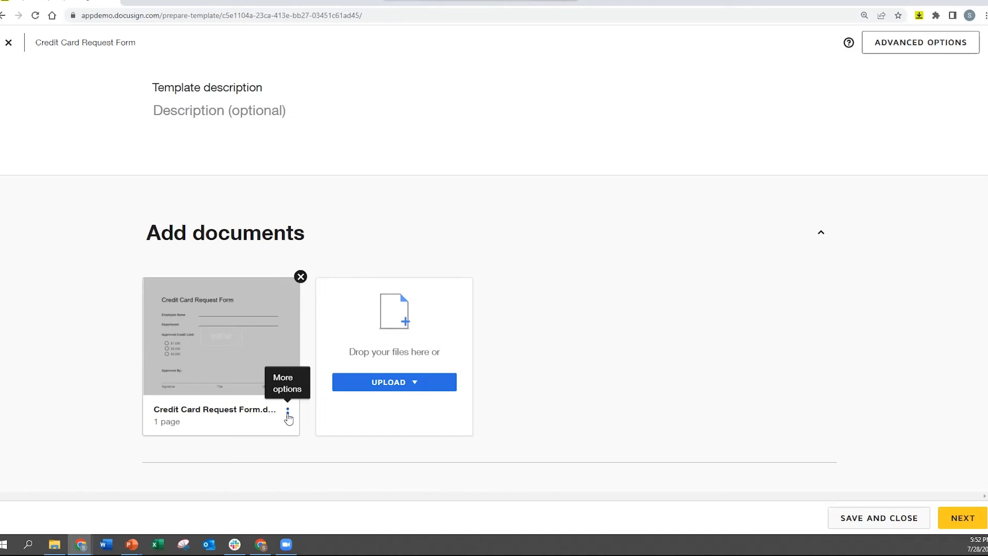
{"action": "left_click", "coordinate": [287, 411]}
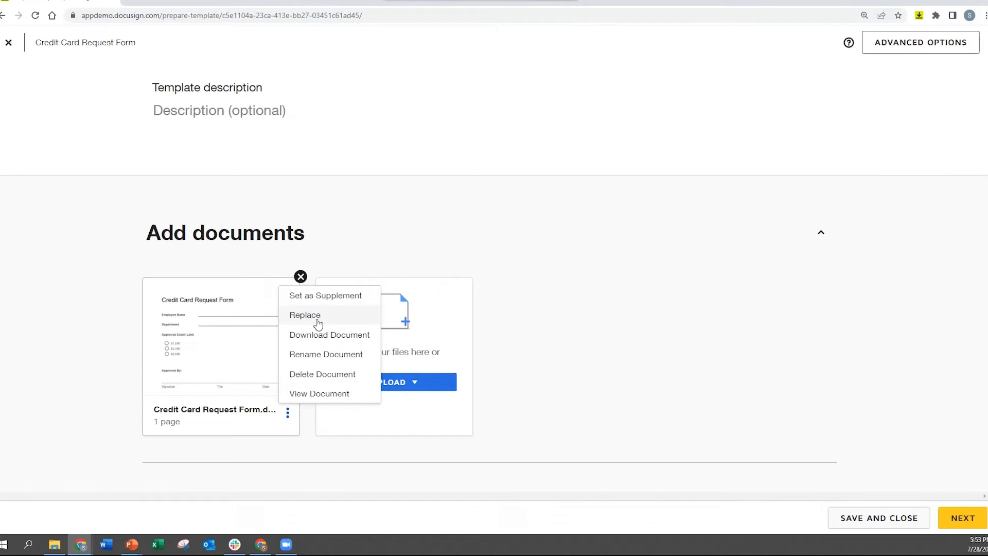
{"action": "mouse_move", "coordinate": [304, 366]}
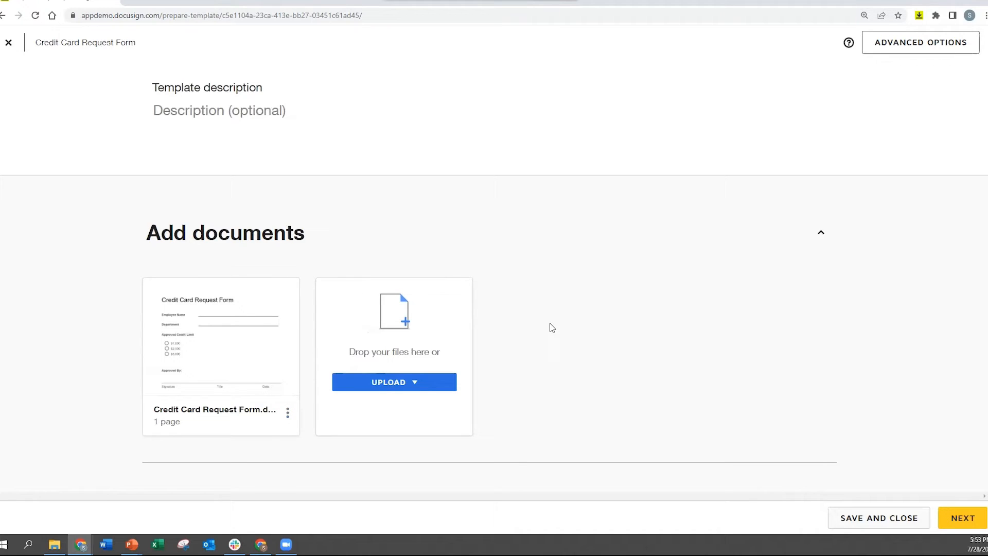
{"action": "scroll", "scroll_direction": "down", "scroll_amount": 3}
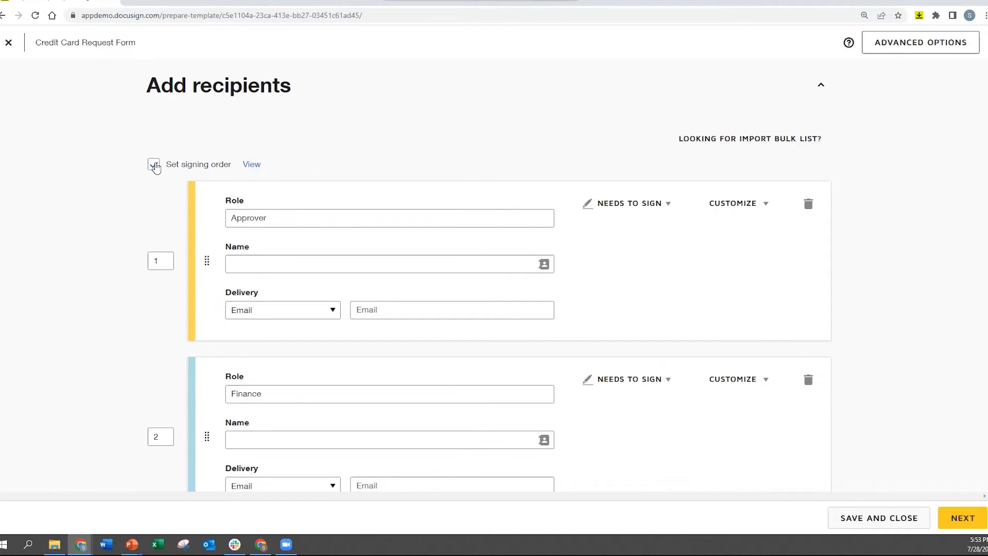
Enable Set signing order for the Approver and Finance roles and move down to Add message.
{"action": "left_click", "coordinate": [153, 165]}
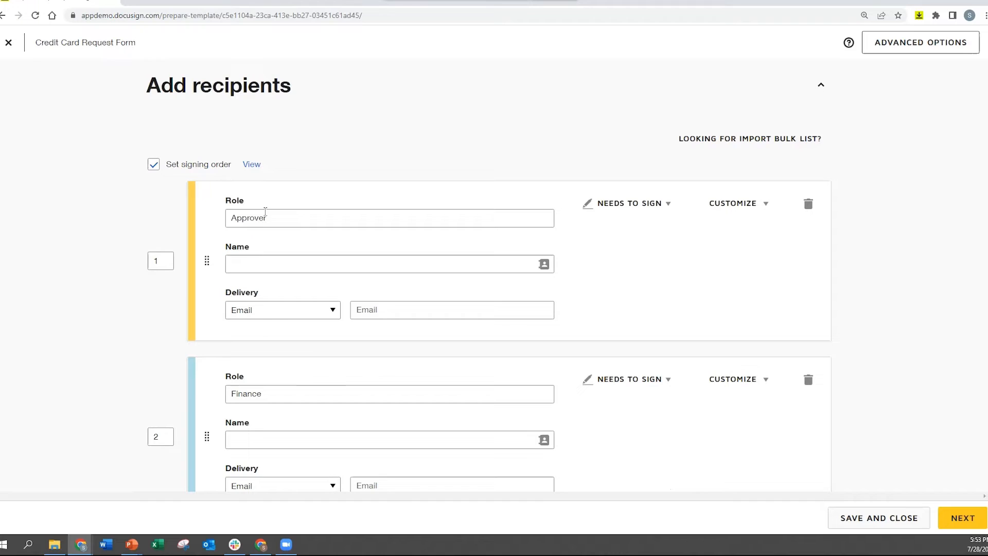
{"action": "mouse_move", "coordinate": [341, 312]}
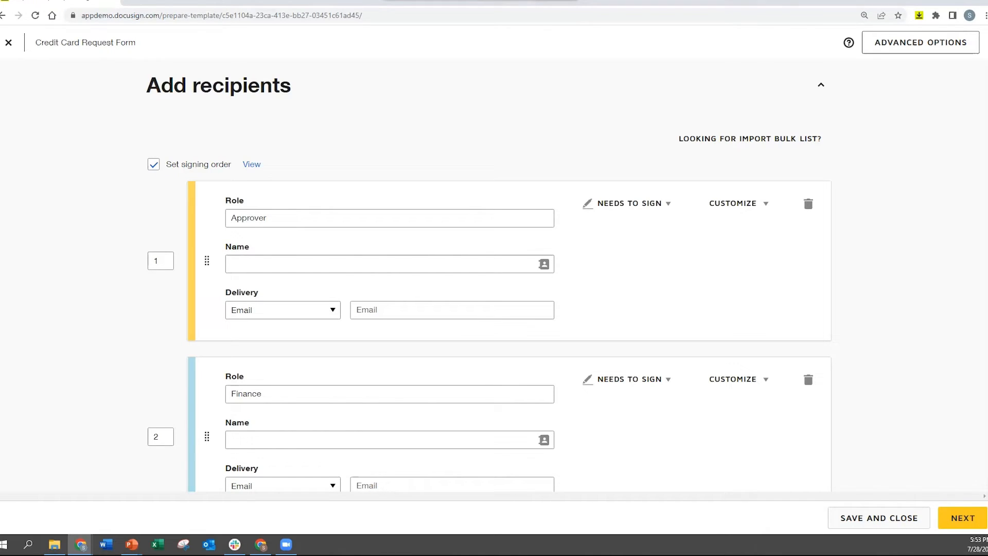
{"action": "mouse_move", "coordinate": [697, 108]}
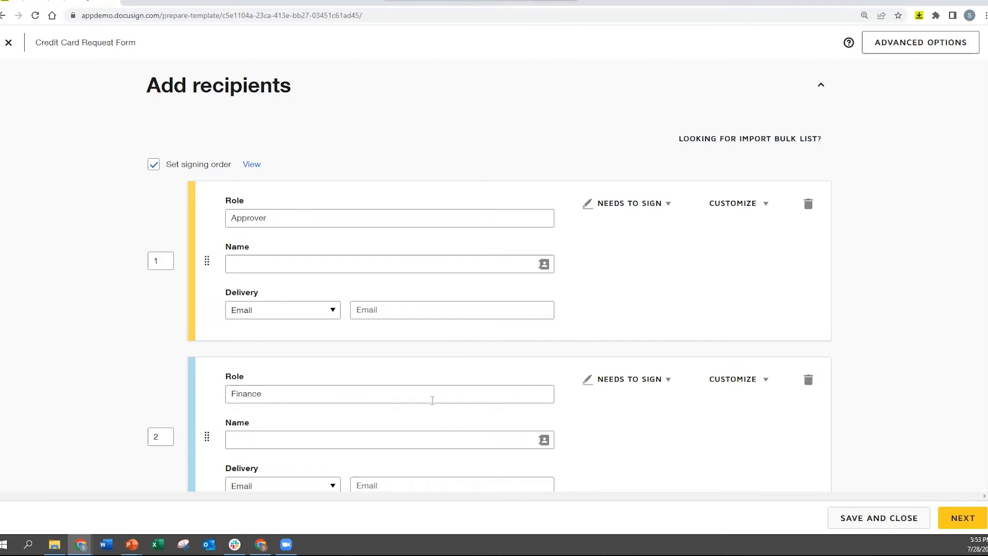
{"action": "scroll", "scroll_direction": "down", "scroll_amount": 3}
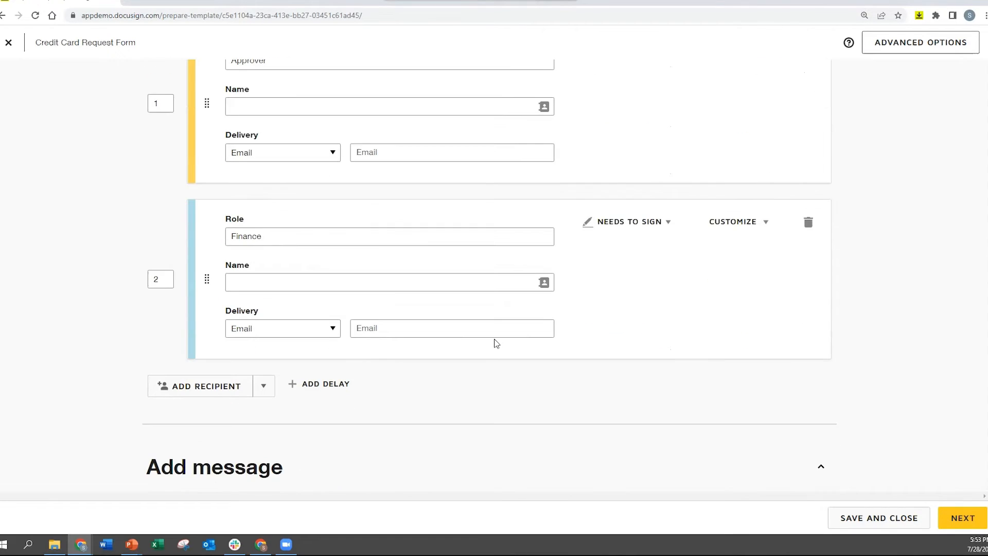
{"action": "scroll", "scroll_direction": "down", "scroll_amount": 3}
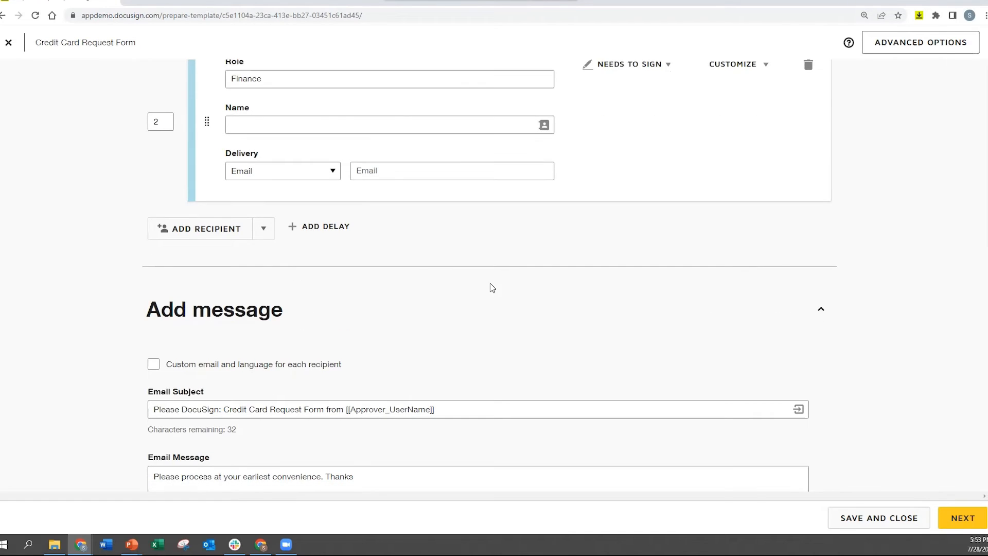
Show the merge fields for the Email Subject, then bring up the envelope's Advanced Options.
{"action": "scroll", "scroll_direction": "down", "scroll_amount": 3}
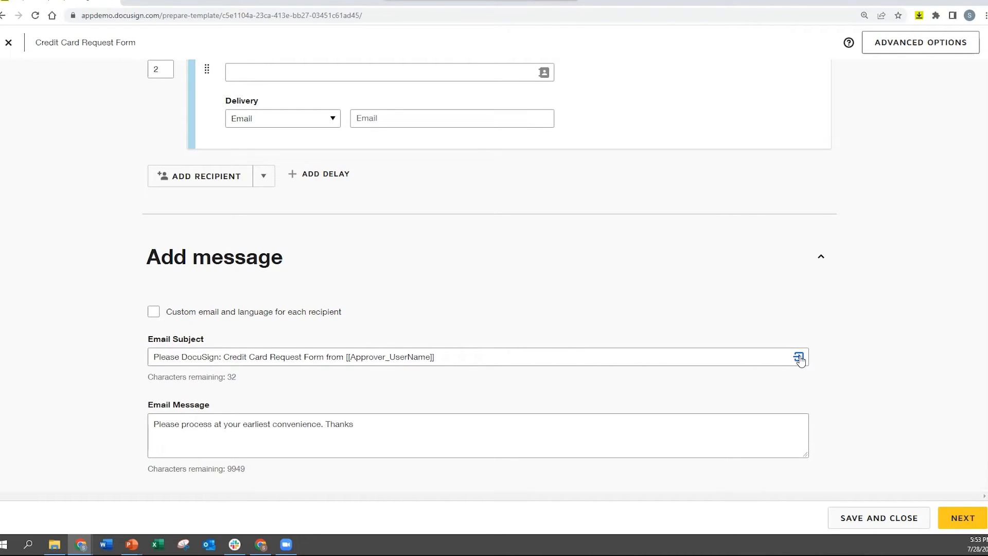
{"action": "left_click", "coordinate": [800, 357]}
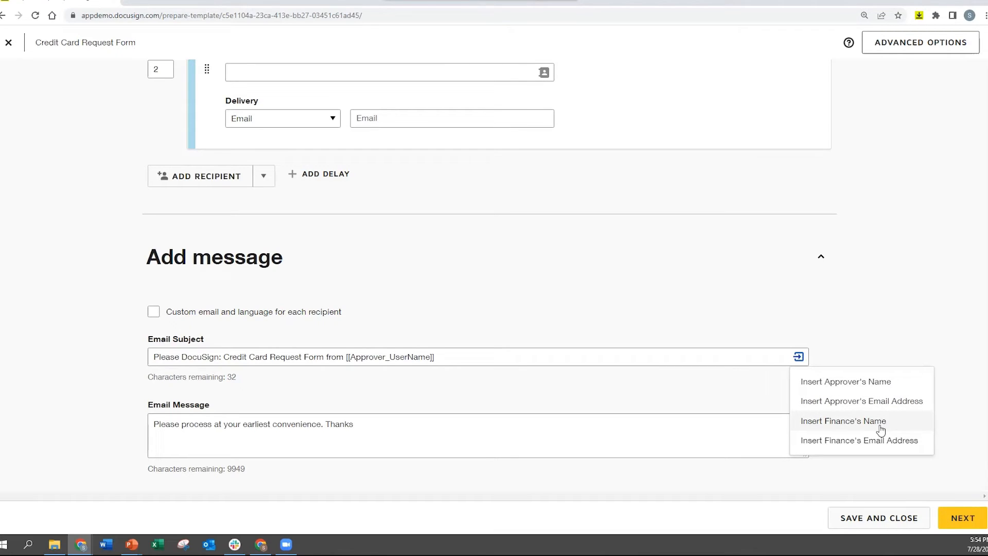
{"action": "mouse_move", "coordinate": [880, 439]}
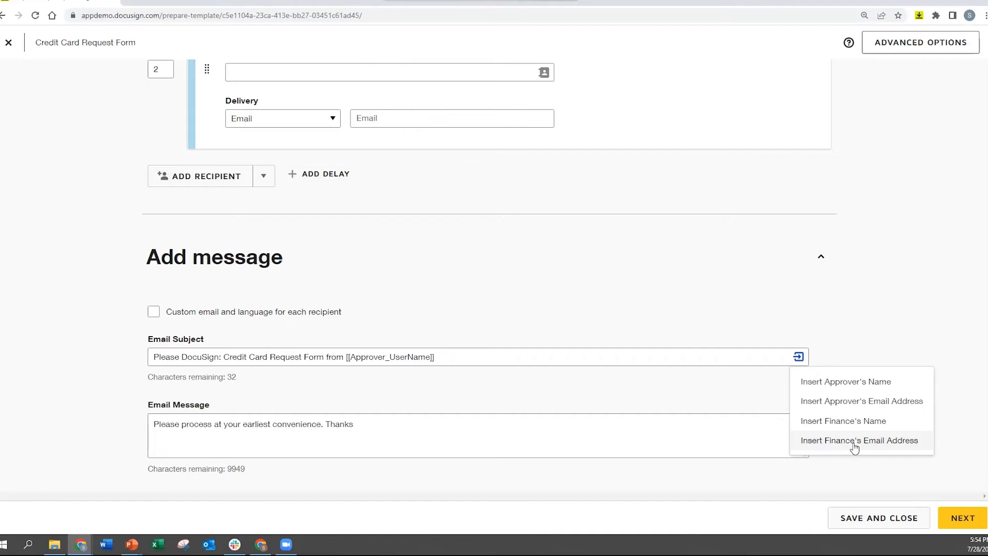
{"action": "mouse_move", "coordinate": [722, 377]}
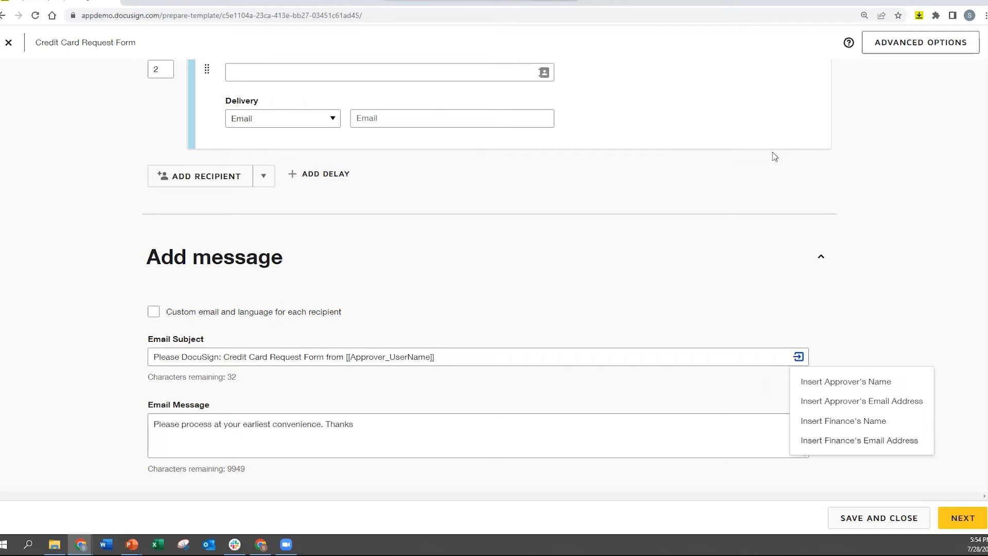
{"action": "left_click", "coordinate": [919, 42]}
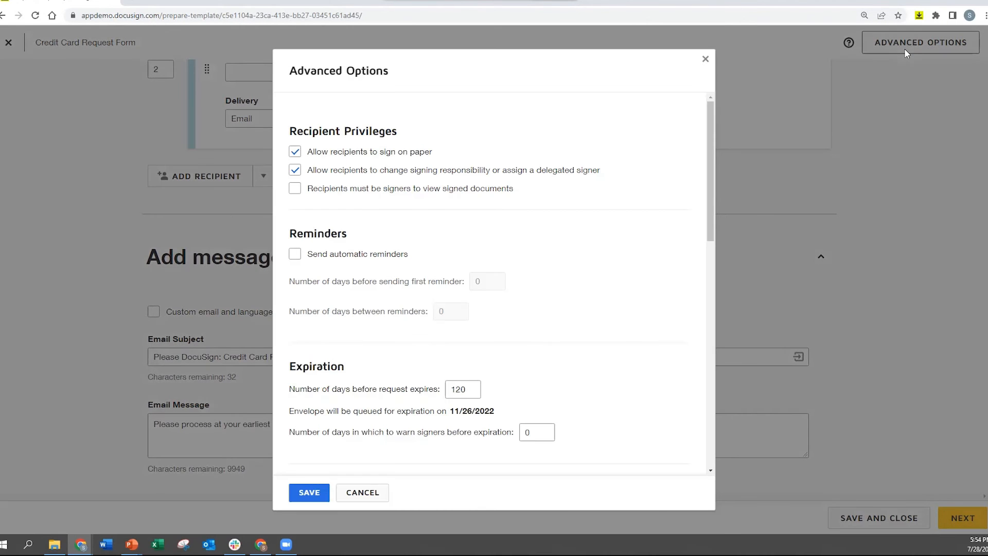
{"action": "mouse_move", "coordinate": [896, 164]}
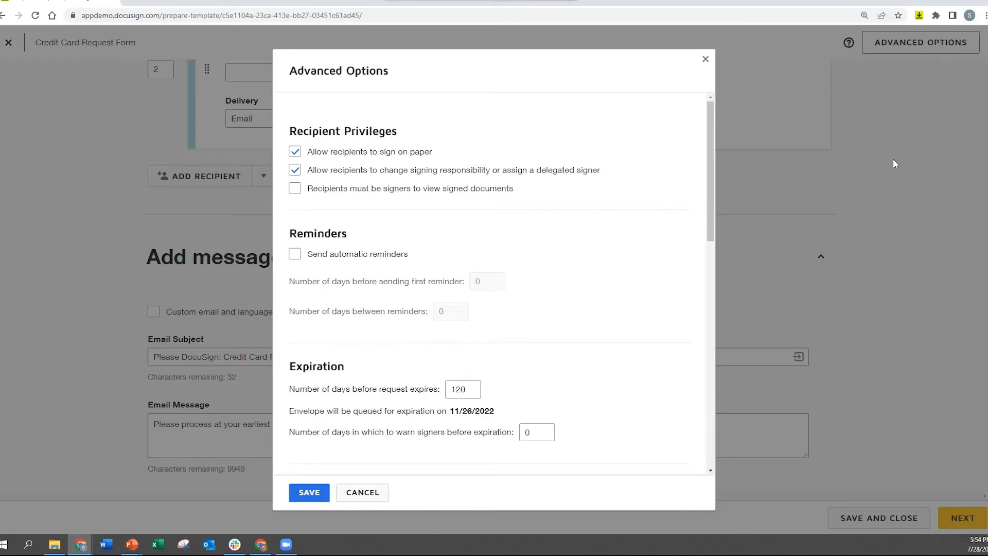
{"action": "mouse_move", "coordinate": [872, 161]}
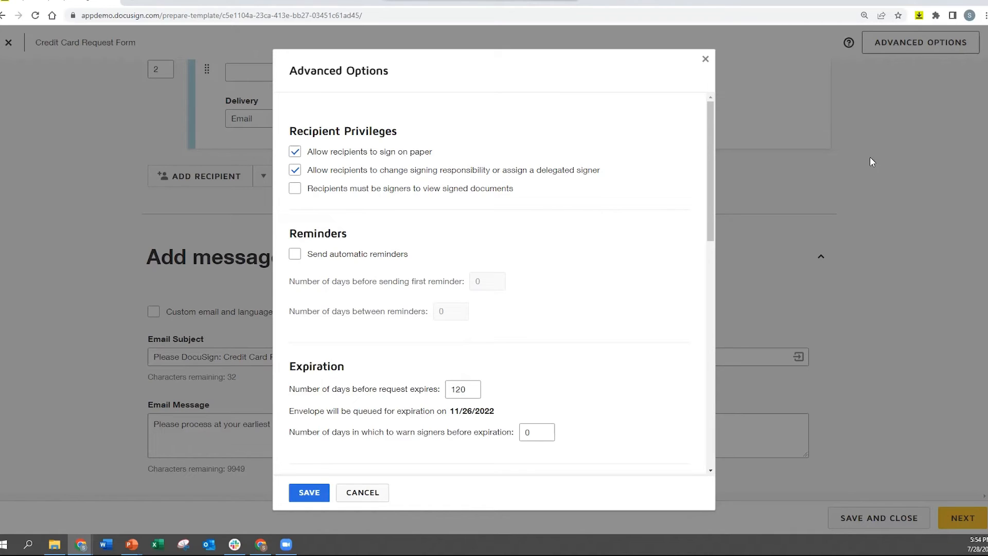
{"action": "mouse_move", "coordinate": [468, 284]}
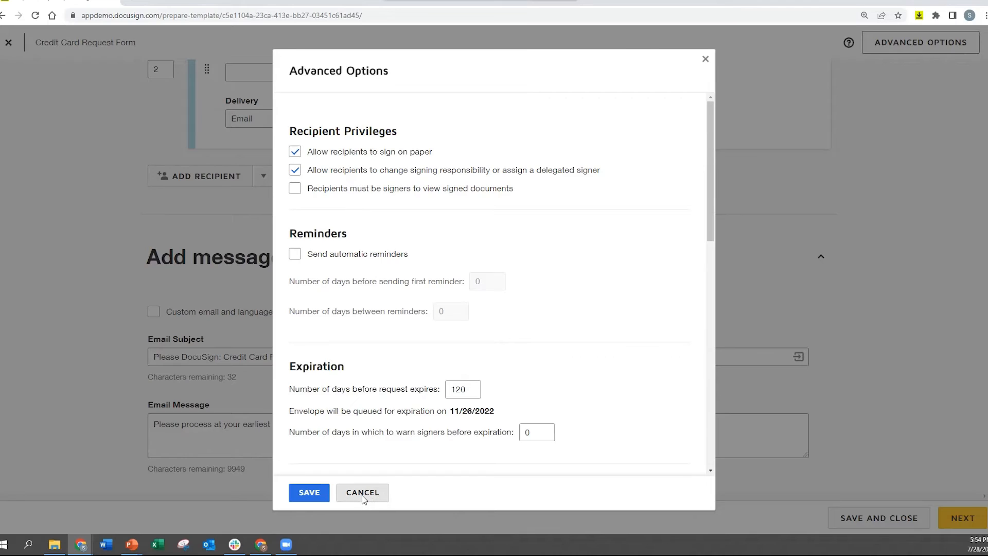
Cancel the Advanced Options dialog without saving changes.
{"action": "left_click", "coordinate": [362, 492]}
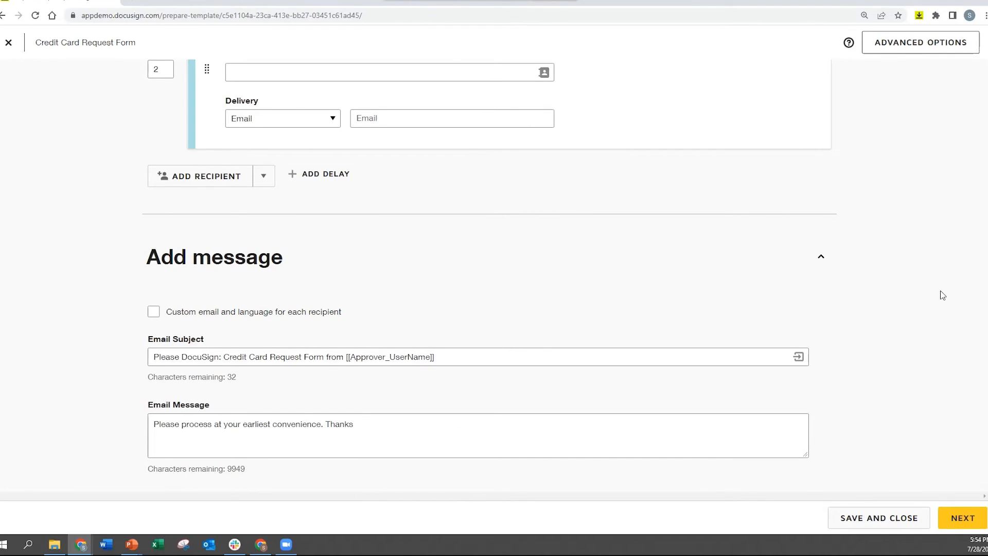
{"action": "mouse_move", "coordinate": [594, 258]}
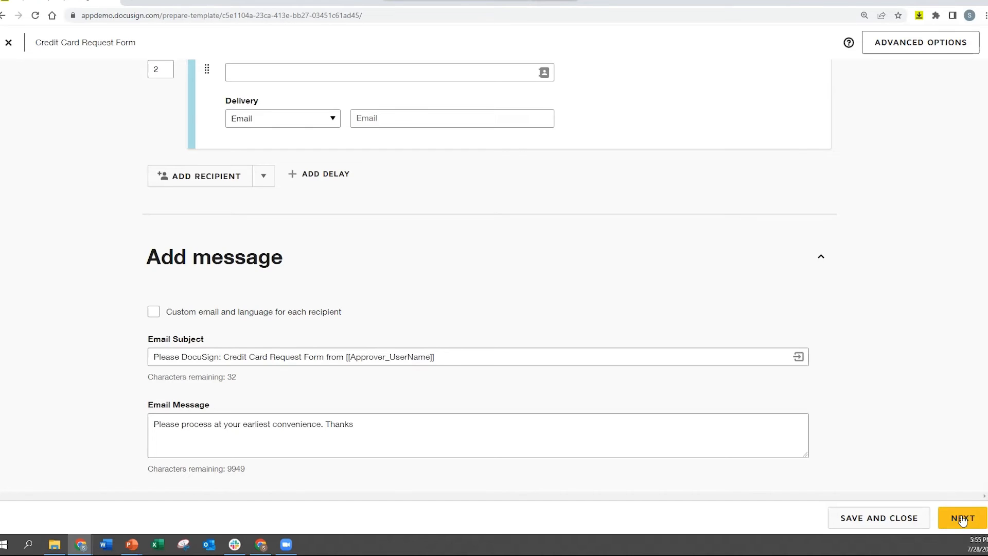
Move to the fields page and toggle the Employee Name field's Required setting off and back on.
{"action": "left_click", "coordinate": [958, 518]}
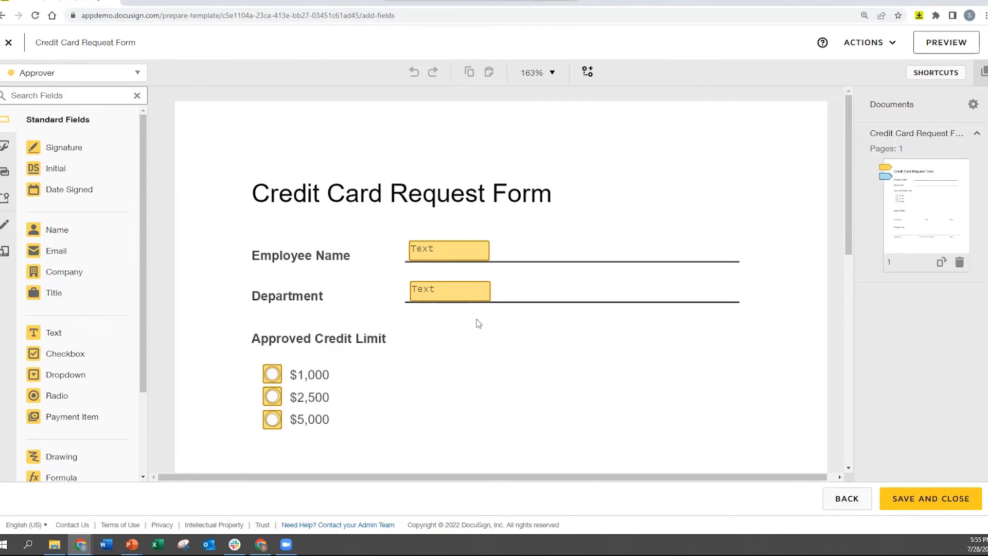
{"action": "mouse_move", "coordinate": [230, 407]}
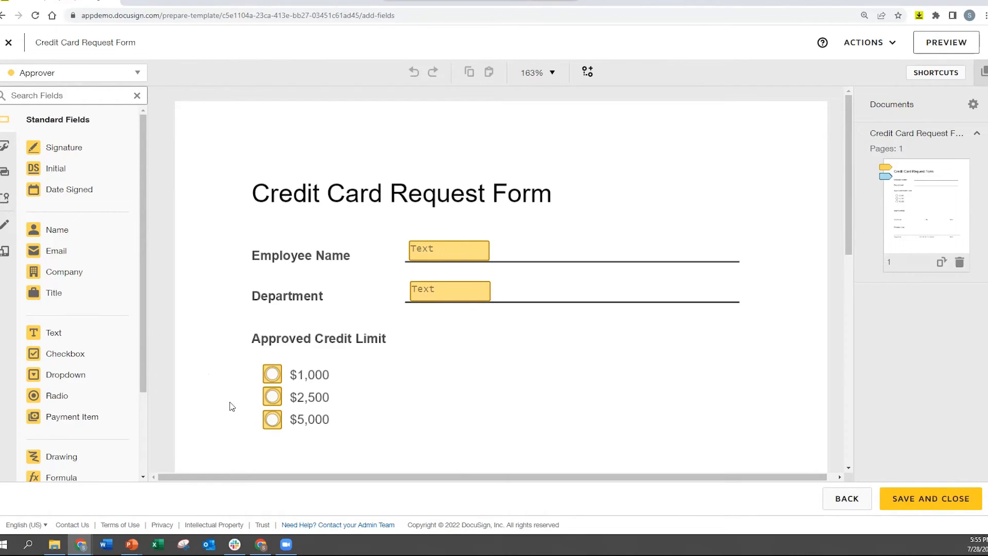
{"action": "left_click", "coordinate": [447, 250]}
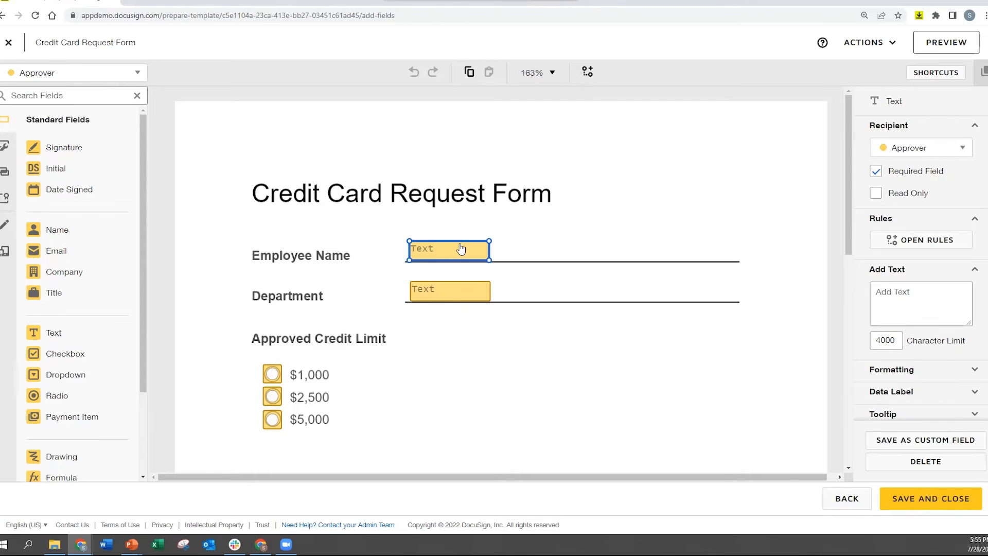
{"action": "mouse_move", "coordinate": [472, 234]}
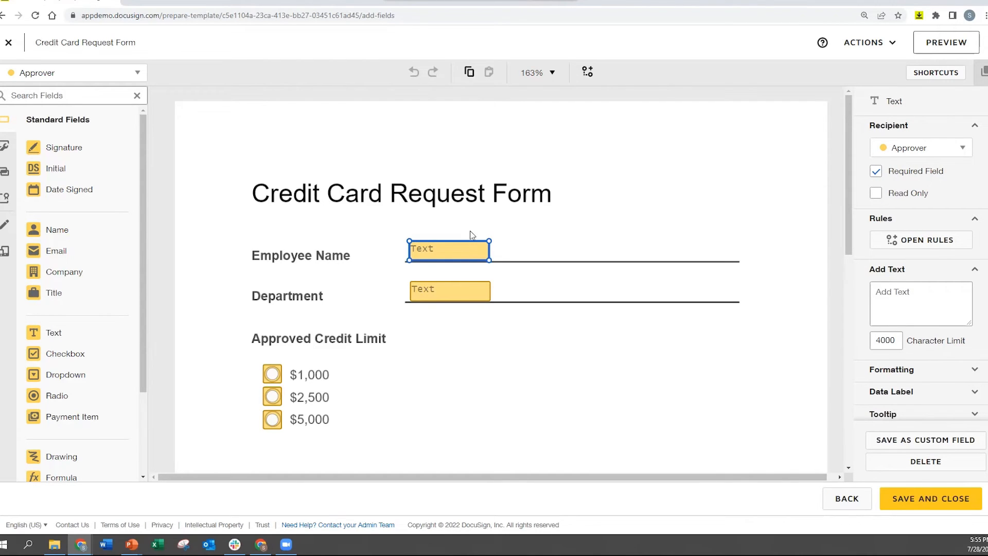
{"action": "left_click", "coordinate": [875, 171]}
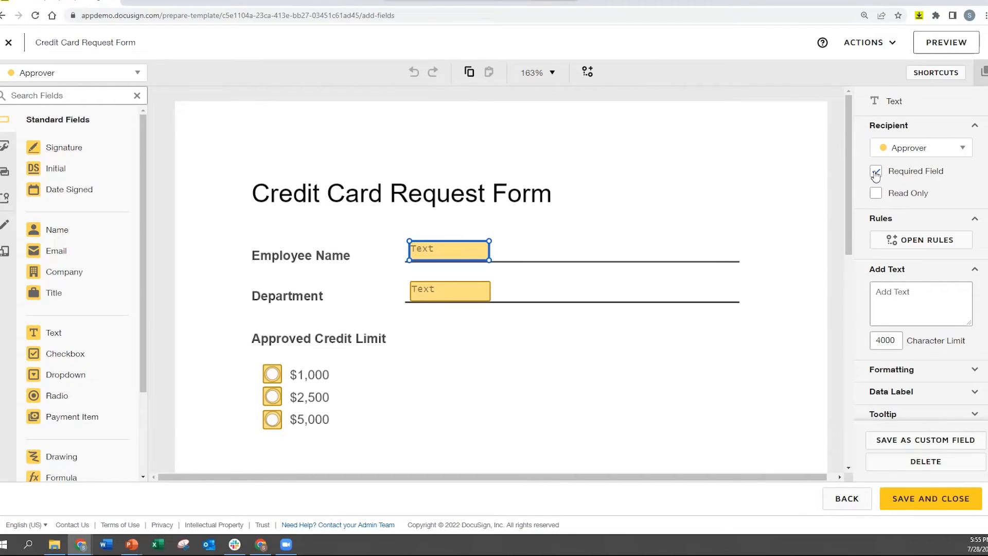
{"action": "left_click", "coordinate": [875, 175]}
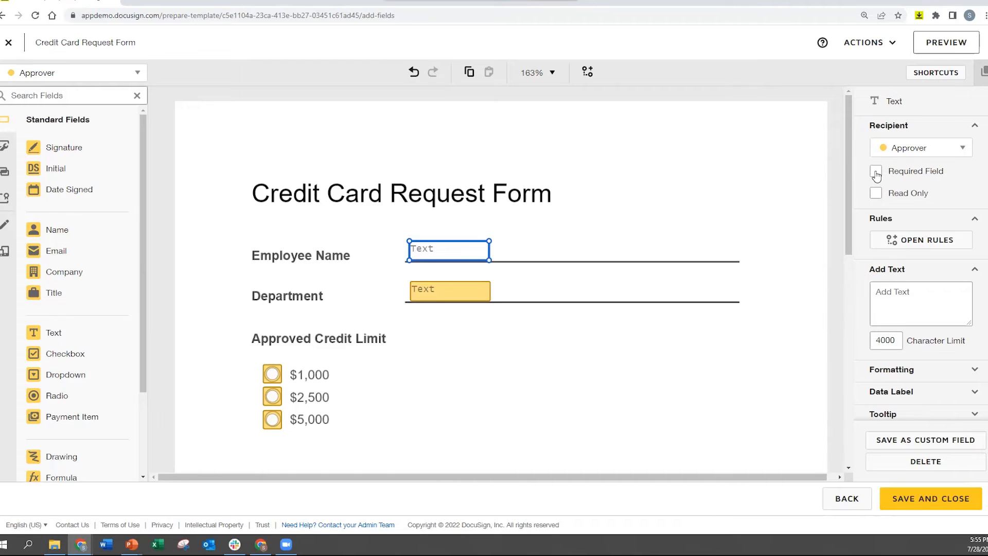
{"action": "left_click", "coordinate": [875, 171]}
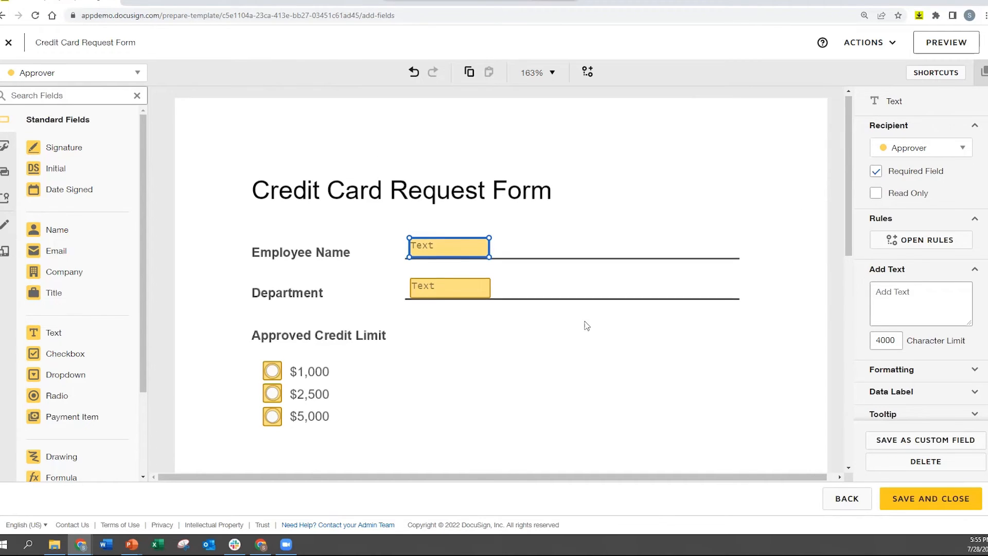
Review the Approved Credit Limit radio group's Group Label and Radio Button Values, including $1,000.
{"action": "scroll", "scroll_direction": "down", "scroll_amount": 3}
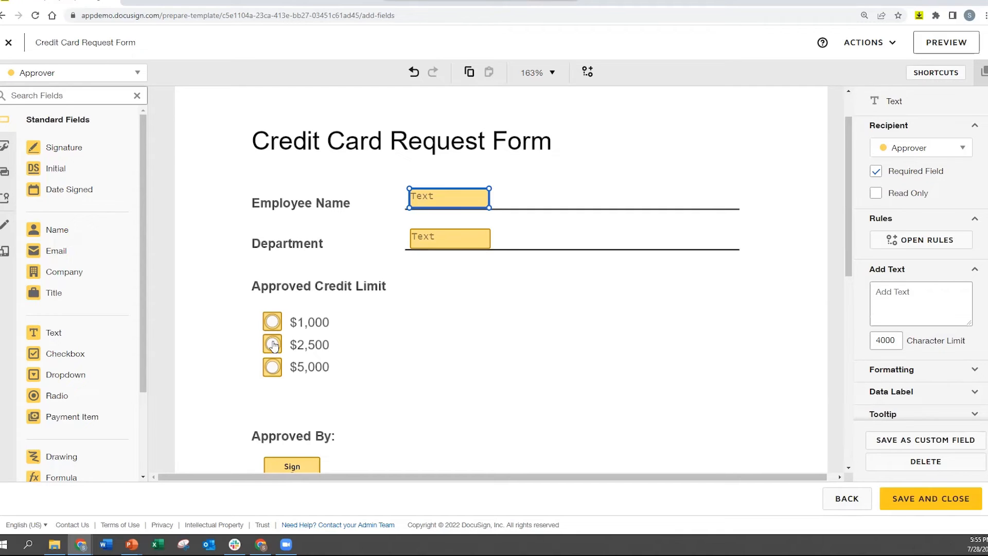
{"action": "left_click", "coordinate": [272, 343]}
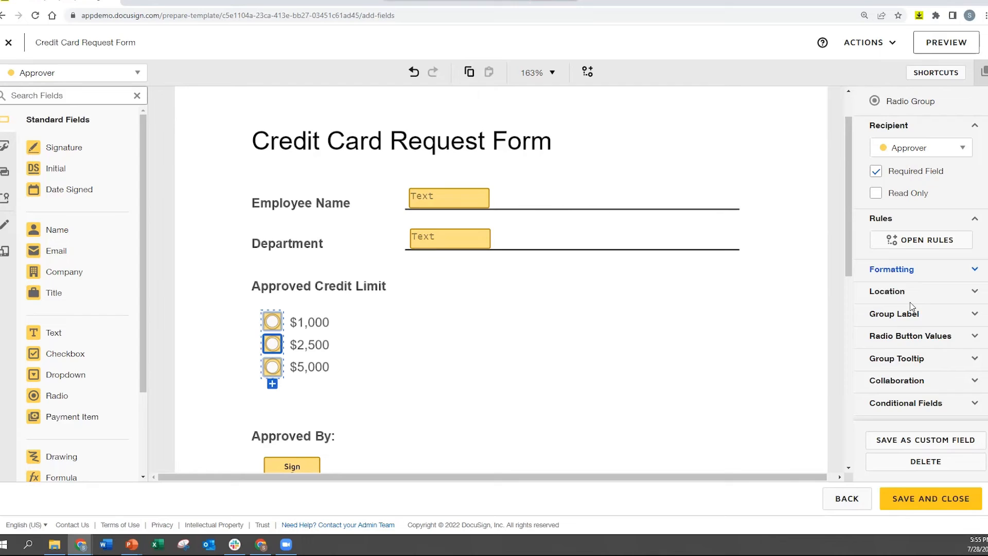
{"action": "left_click", "coordinate": [893, 314]}
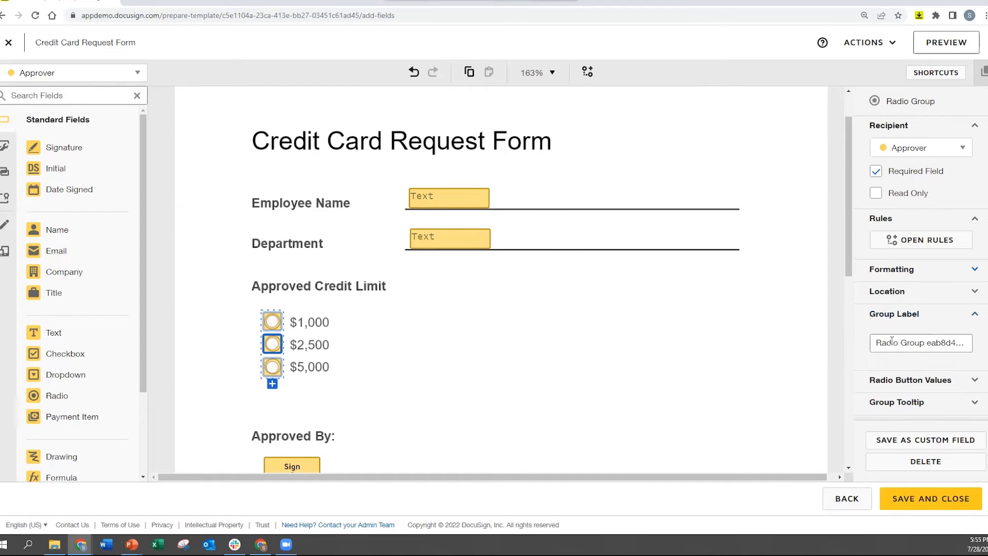
{"action": "left_click", "coordinate": [909, 379]}
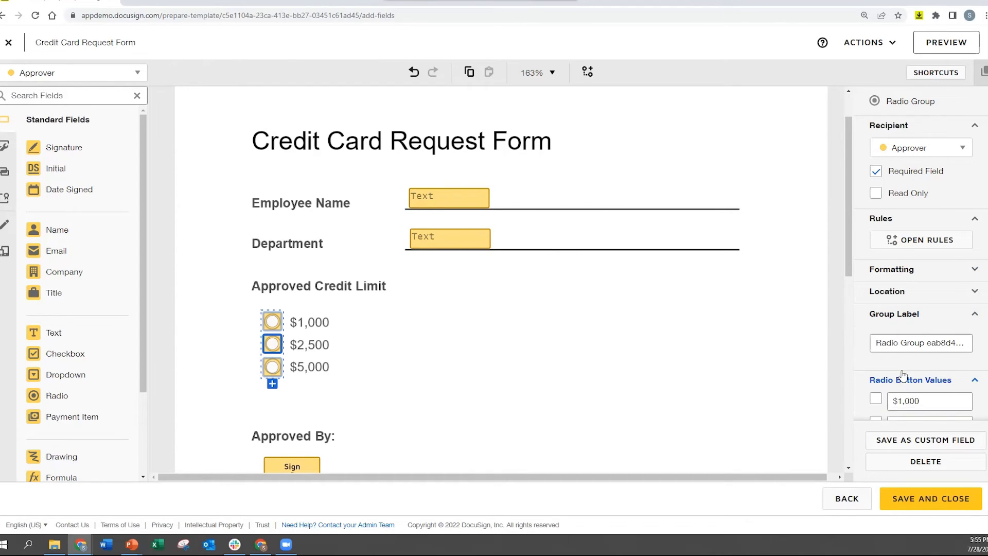
{"action": "scroll", "scroll_direction": "down", "scroll_amount": 3}
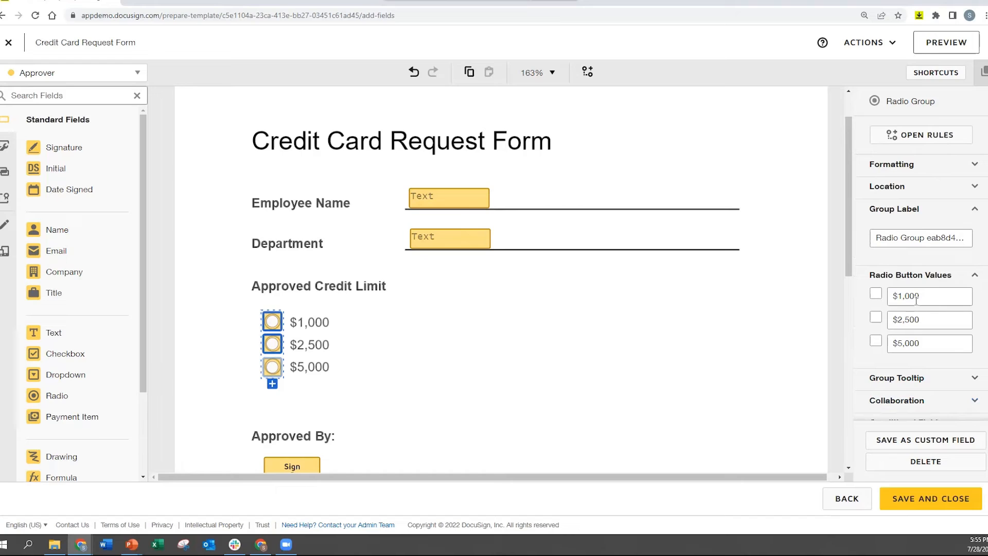
{"action": "left_click", "coordinate": [272, 343]}
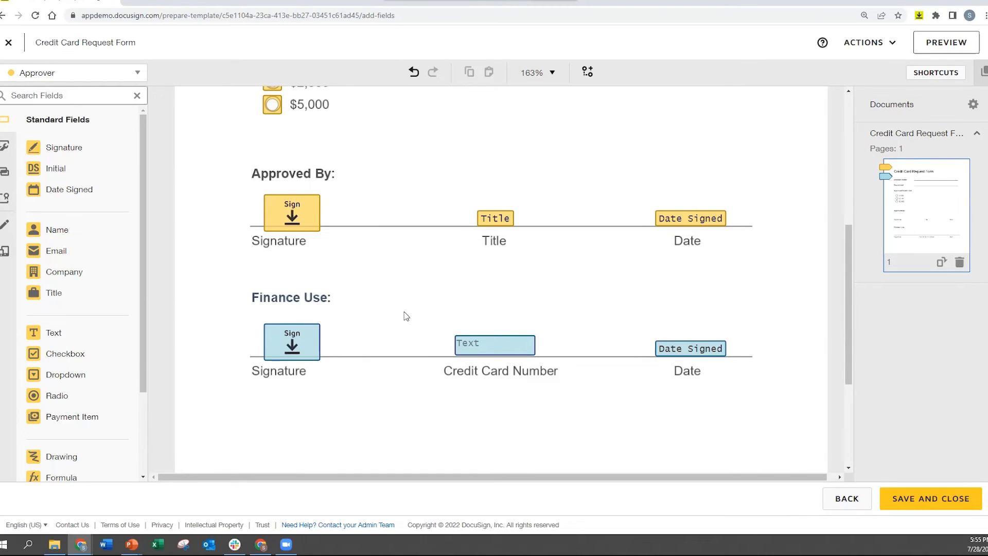
{"action": "mouse_move", "coordinate": [308, 226]}
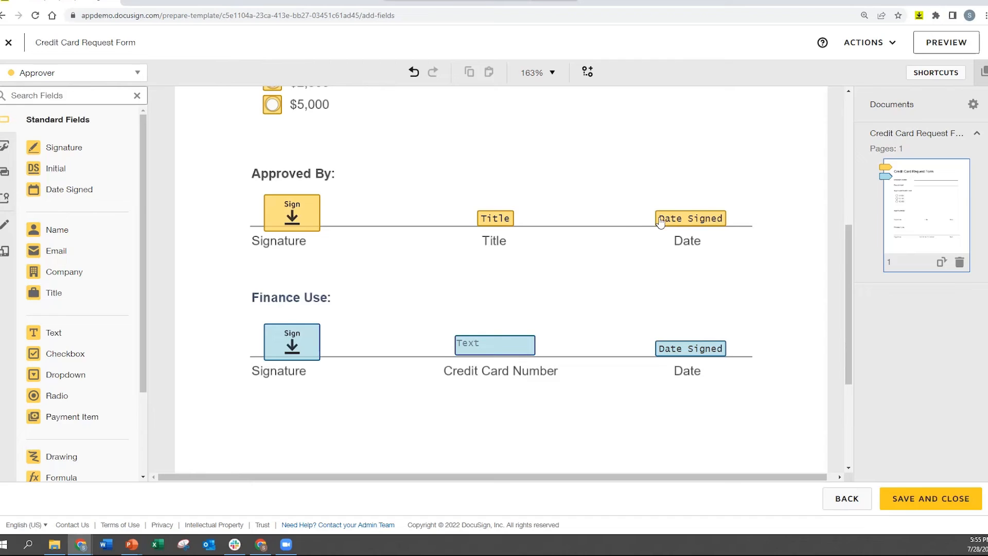
{"action": "mouse_move", "coordinate": [326, 341]}
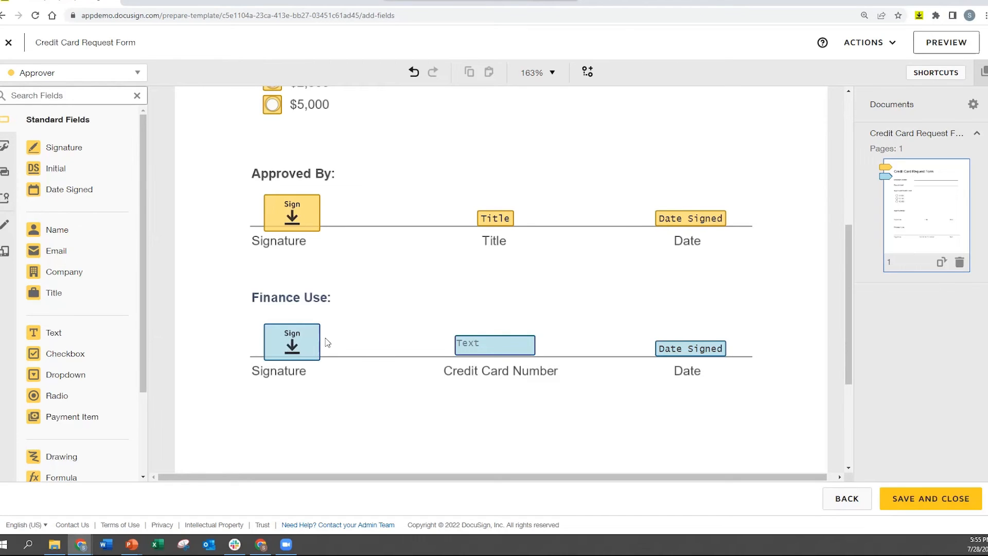
{"action": "mouse_move", "coordinate": [498, 350]}
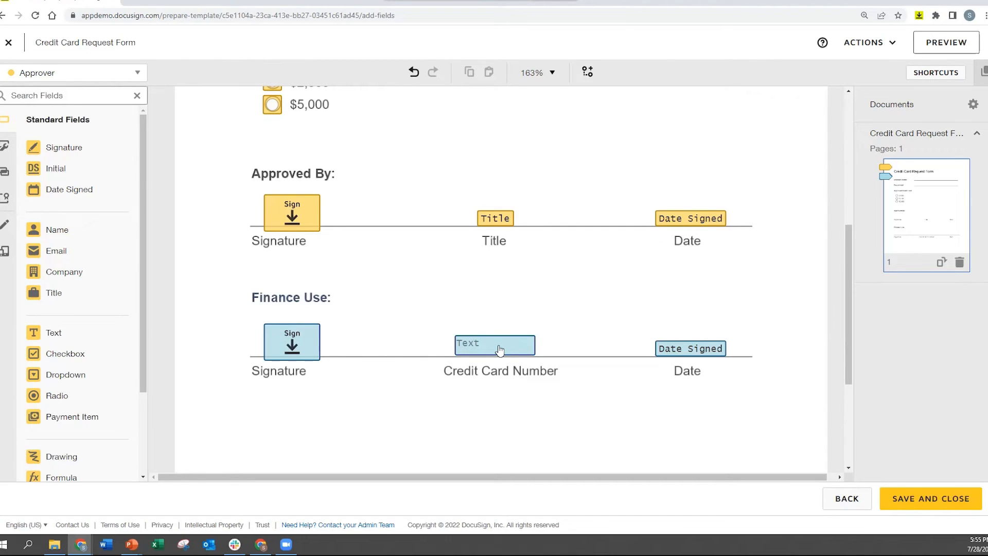
Inspect the Credit Card Number text field and its validation settings for the Finance signer.
{"action": "left_click", "coordinate": [493, 345]}
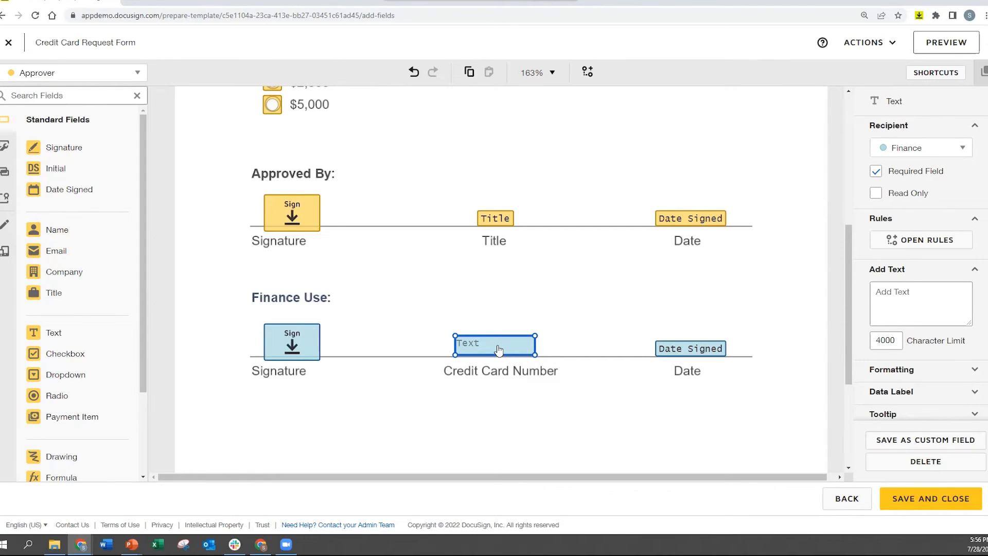
{"action": "mouse_move", "coordinate": [508, 339]}
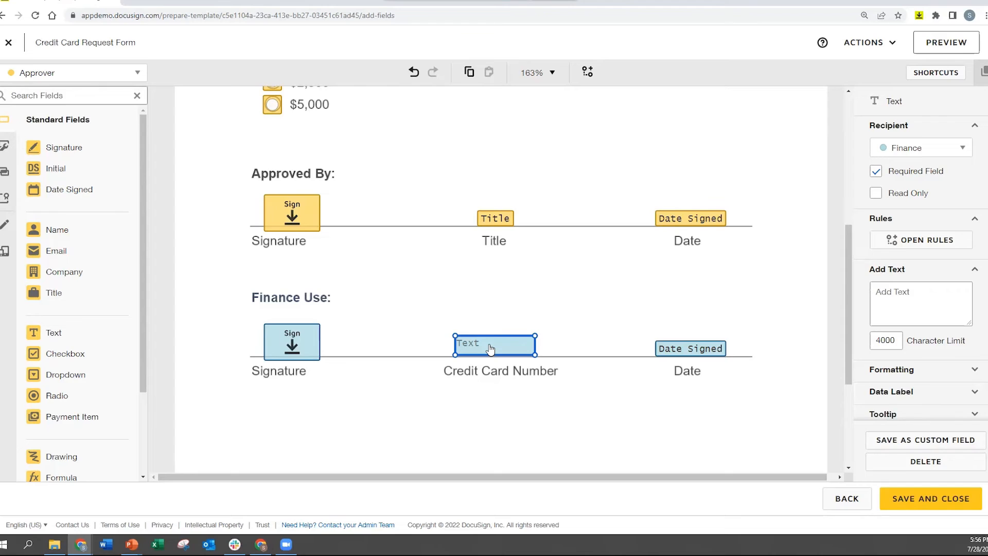
{"action": "mouse_move", "coordinate": [504, 344]}
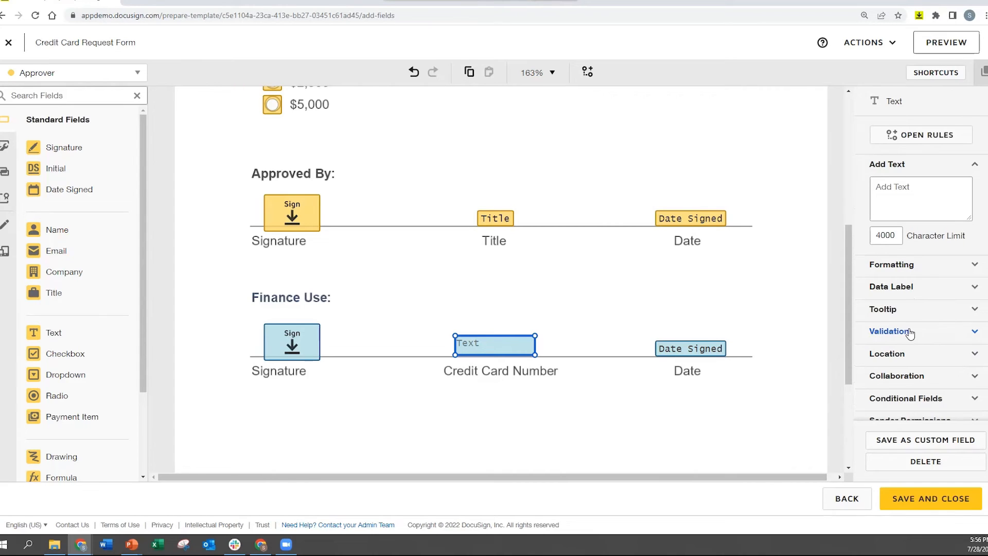
{"action": "left_click", "coordinate": [889, 331]}
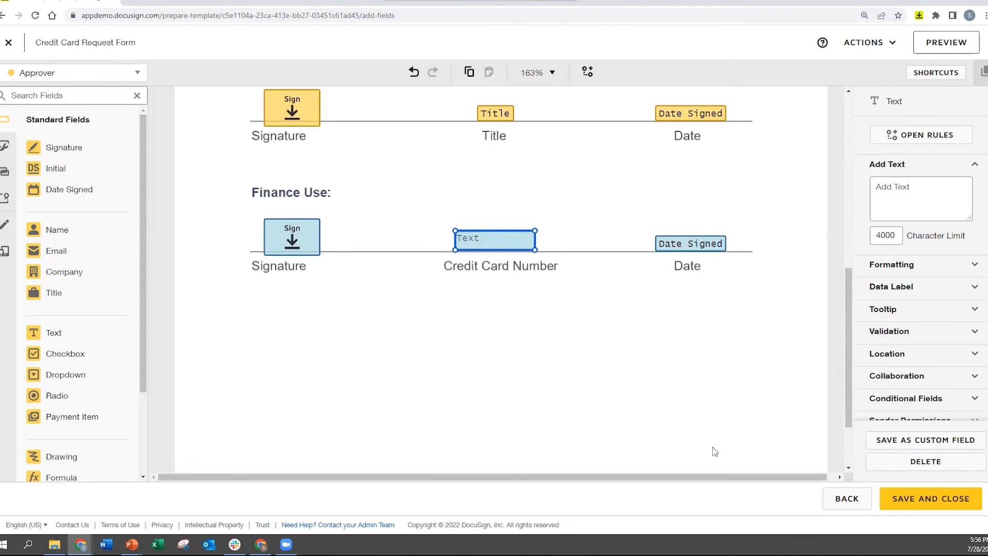
Save and close the Credit Card Request Form template, returning to My Templates.
{"action": "left_click", "coordinate": [930, 498]}
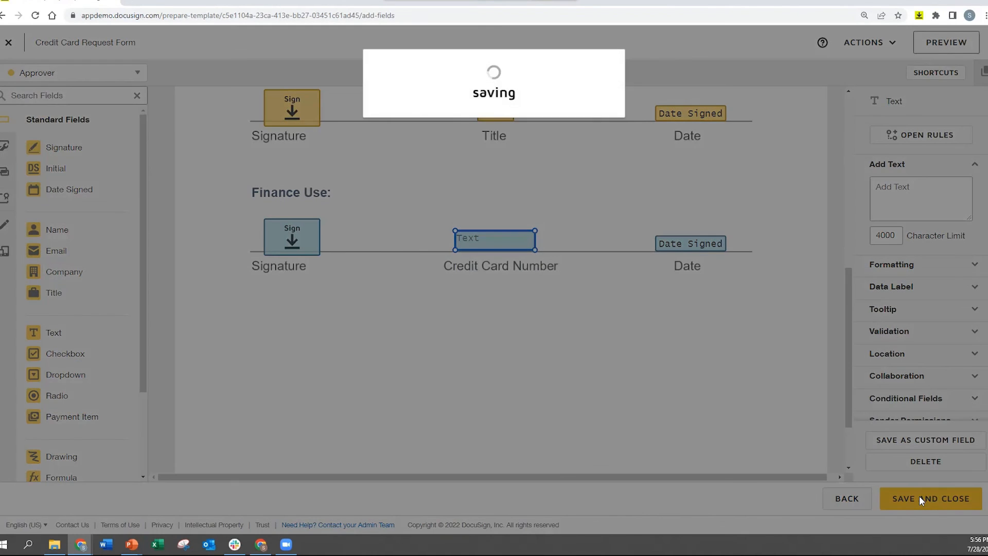
{"action": "left_click", "coordinate": [930, 498]}
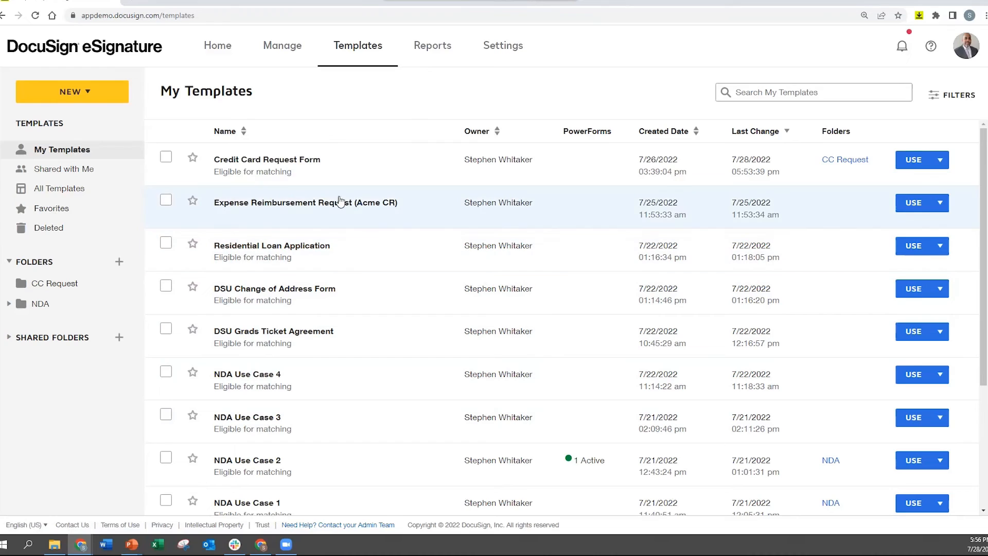
{"action": "mouse_move", "coordinate": [284, 165]}
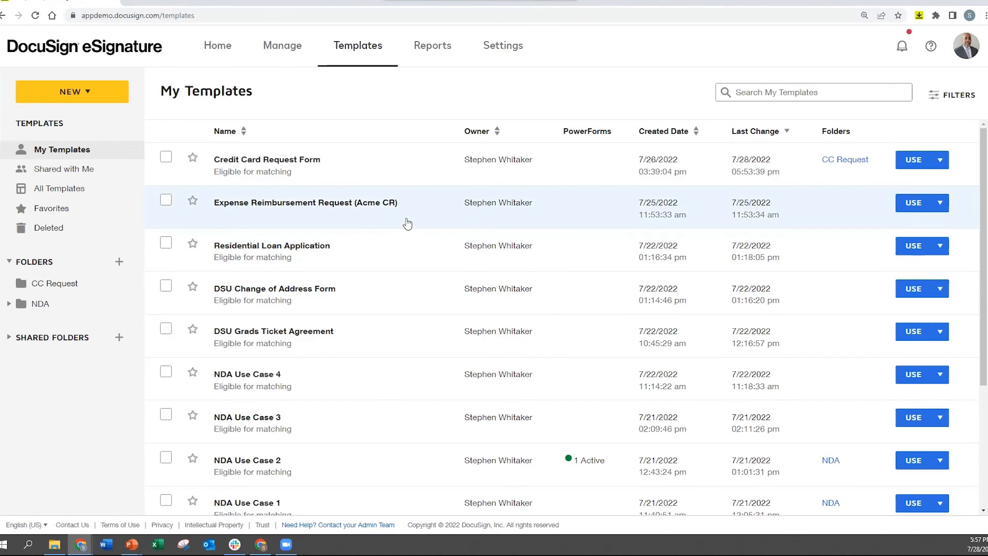
{"action": "left_click", "coordinate": [217, 46]}
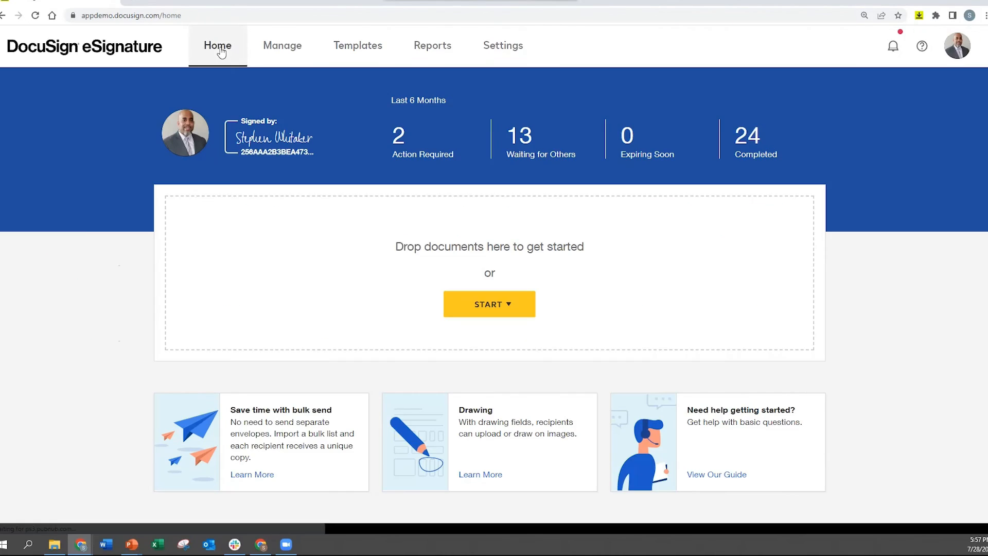
{"action": "left_click", "coordinate": [489, 303]}
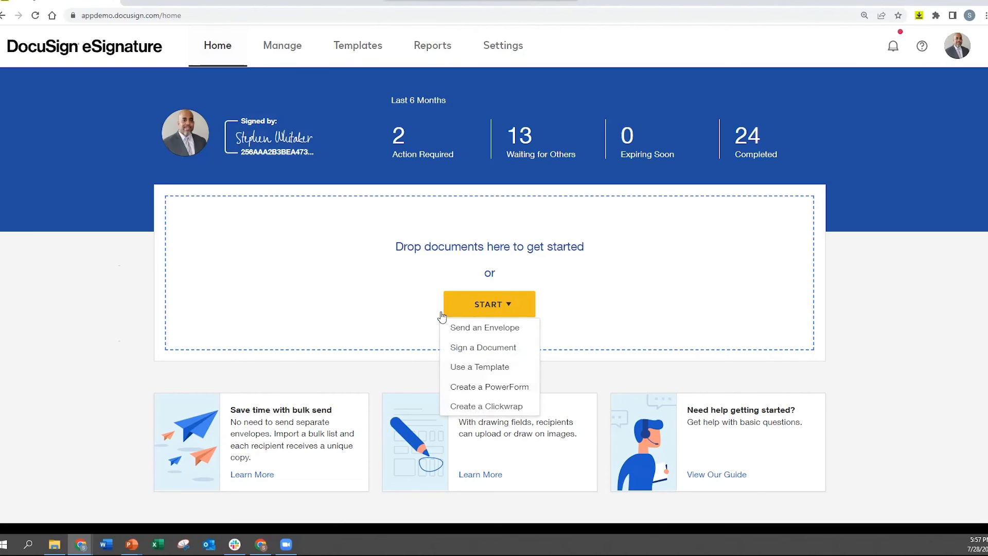
{"action": "mouse_move", "coordinate": [473, 370]}
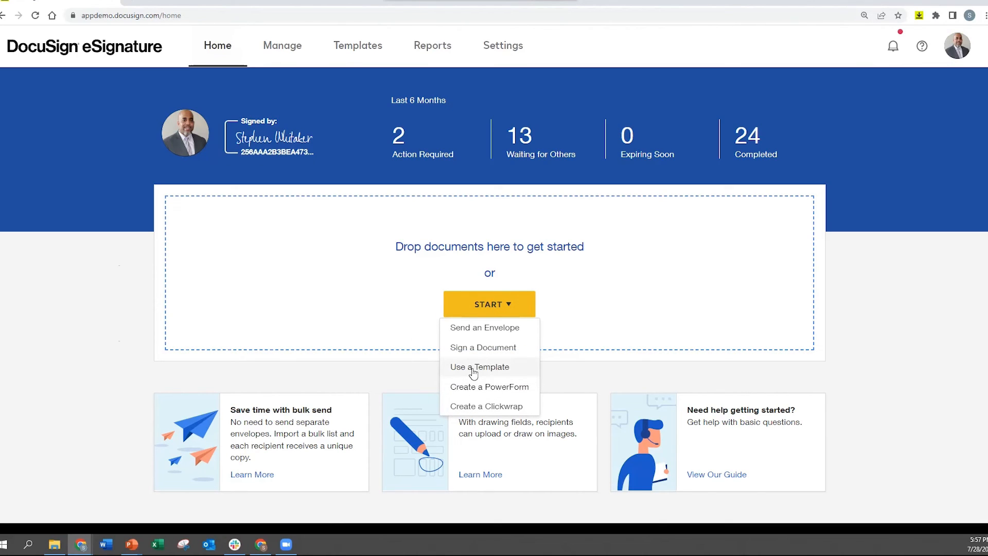
{"action": "left_click", "coordinate": [282, 45]}
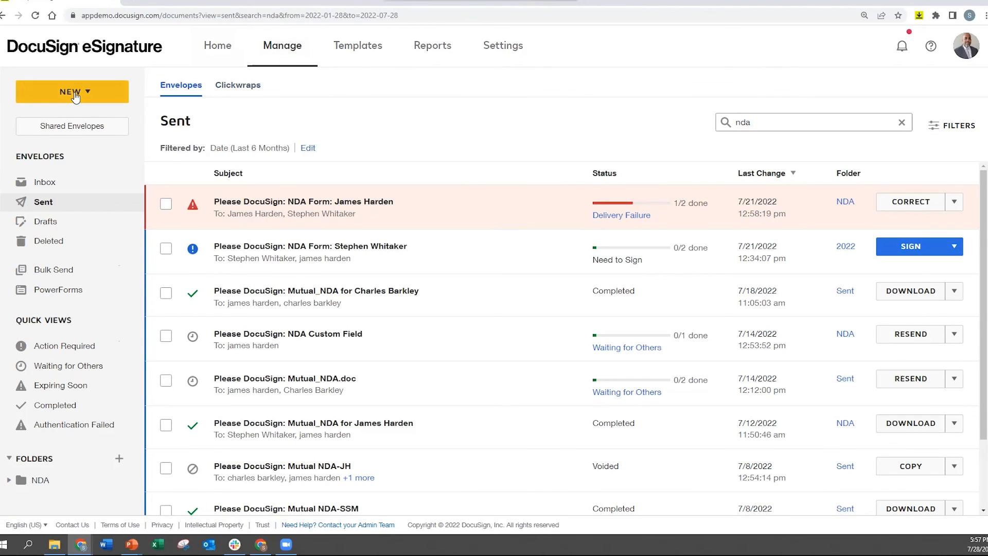
{"action": "left_click", "coordinate": [72, 91]}
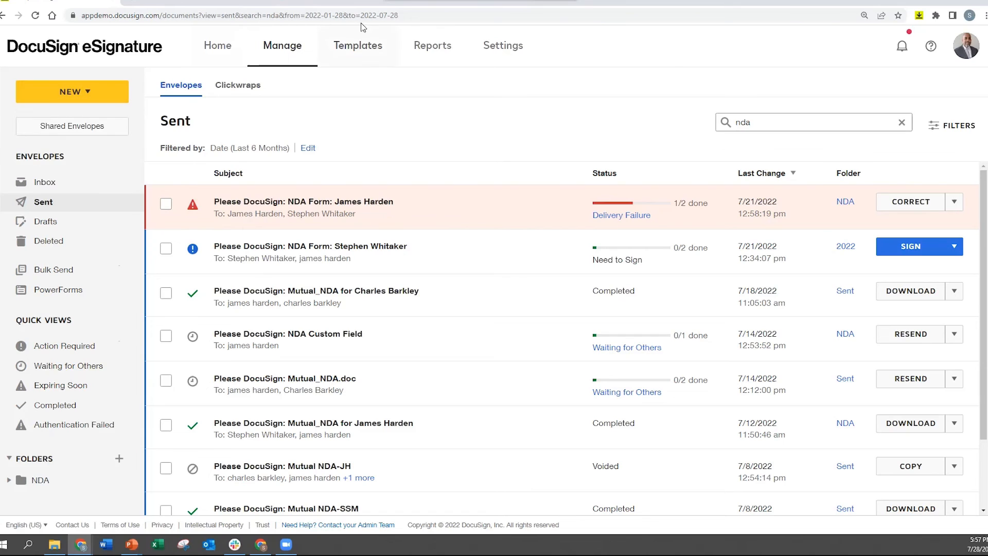
{"action": "left_click", "coordinate": [357, 46]}
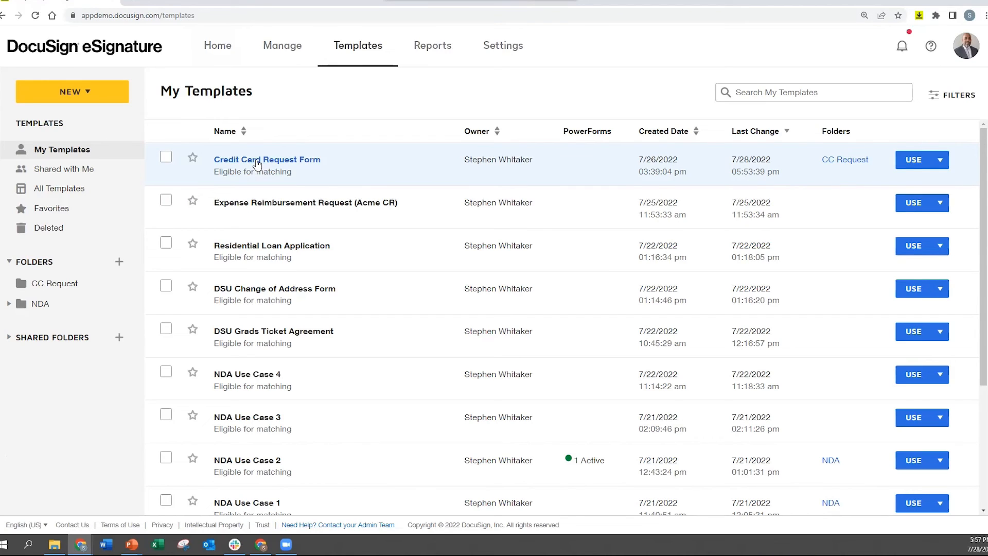
{"action": "left_click", "coordinate": [266, 158]}
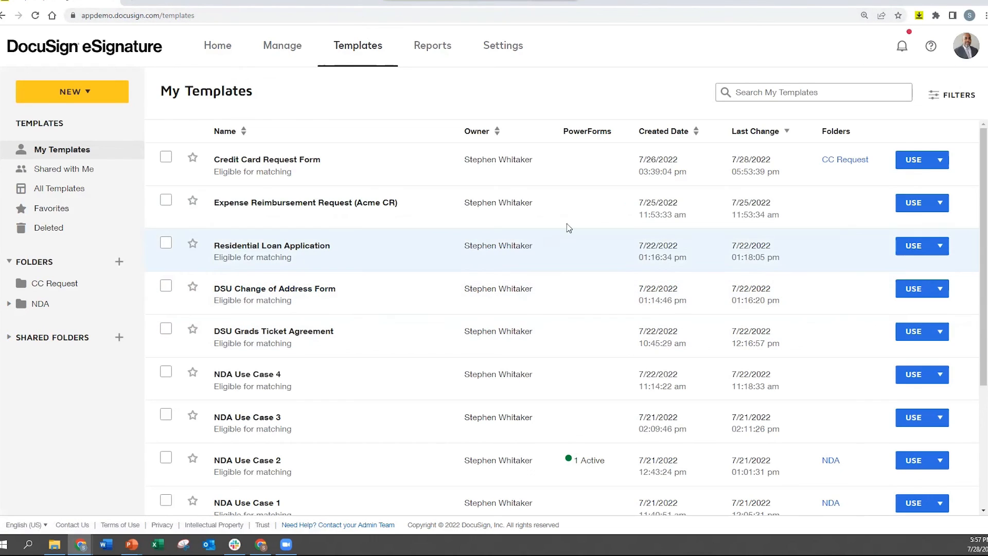
{"action": "mouse_move", "coordinate": [912, 160]}
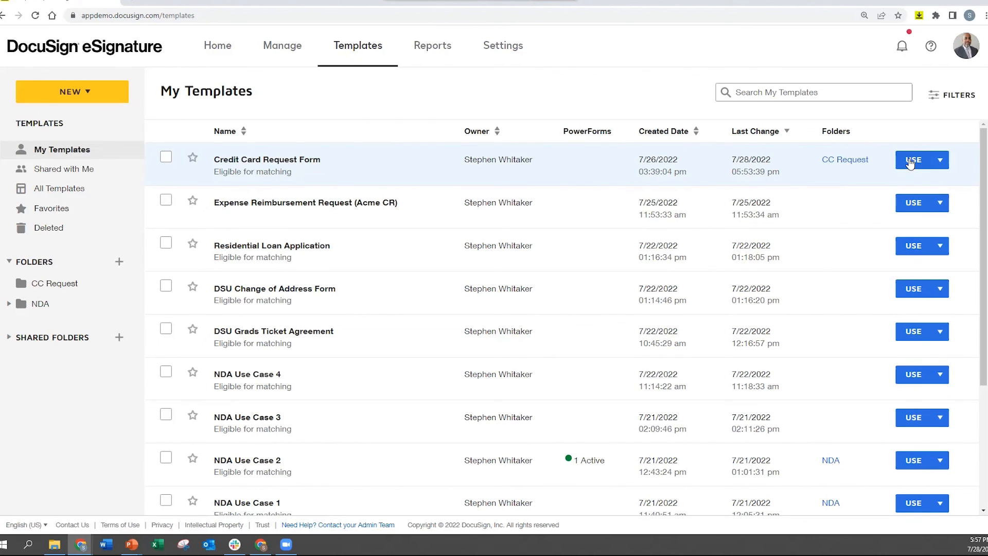
Start an envelope with USE on the Credit Card Request Form template.
{"action": "left_click", "coordinate": [912, 159]}
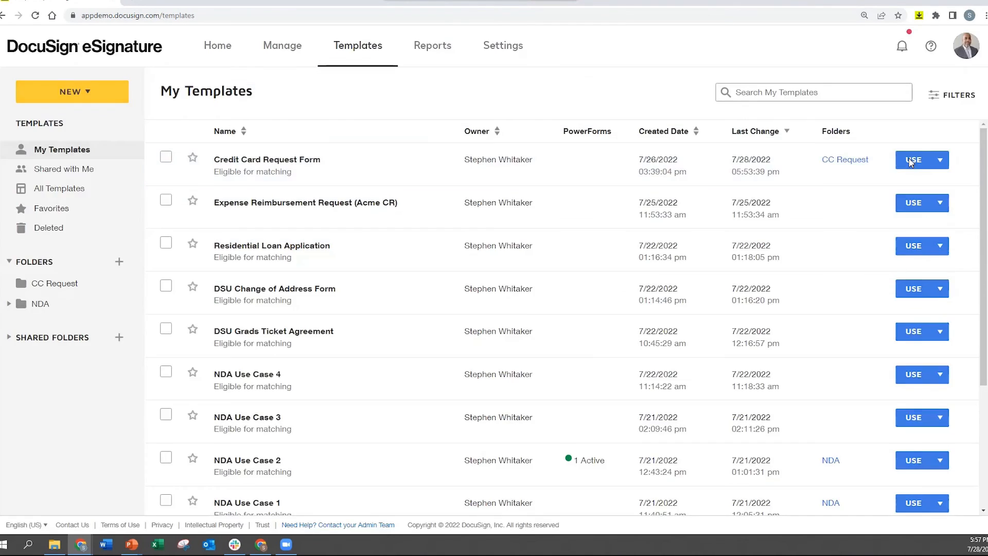
{"action": "left_click", "coordinate": [913, 160]}
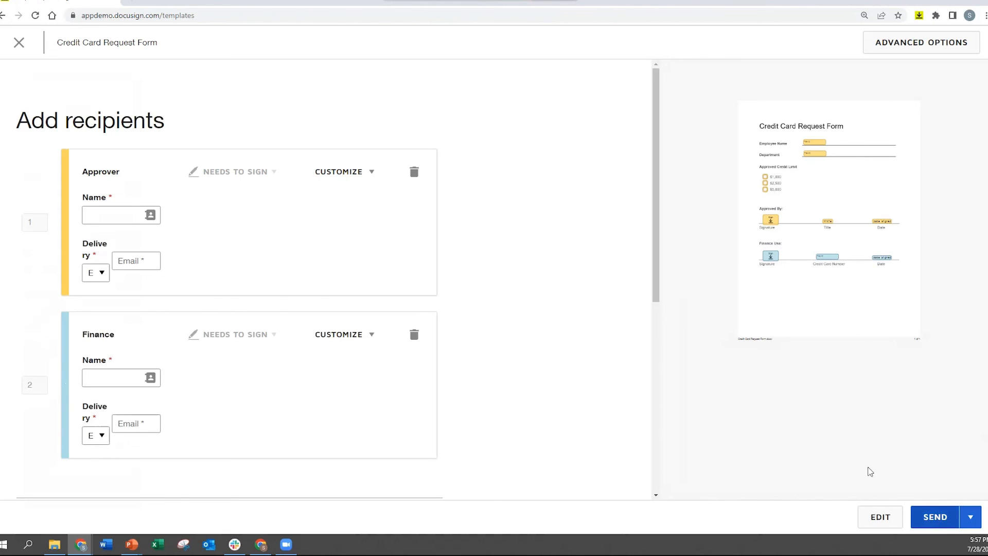
{"action": "mouse_move", "coordinate": [534, 488]}
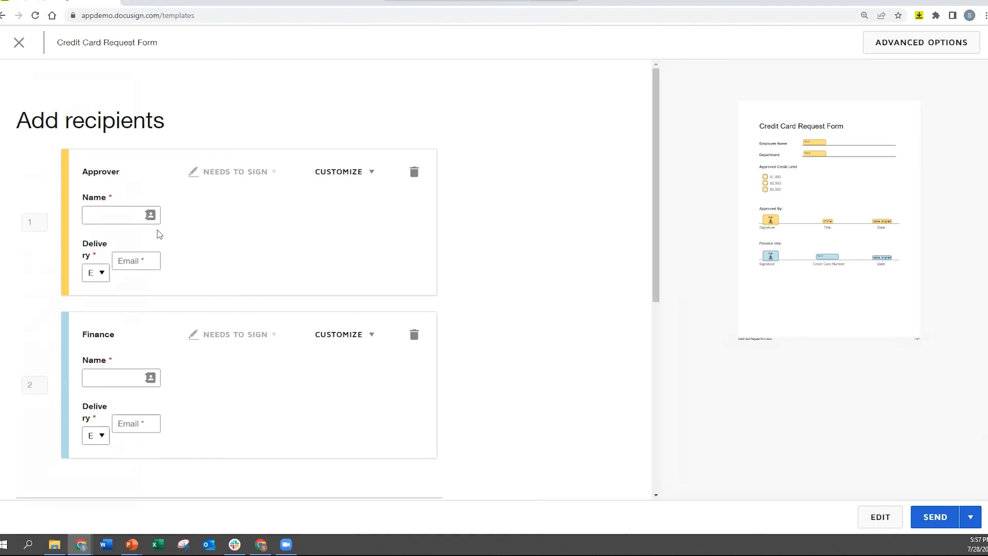
Fill the Approver and Finance recipients from saved address-book contacts.
{"action": "left_click", "coordinate": [150, 215]}
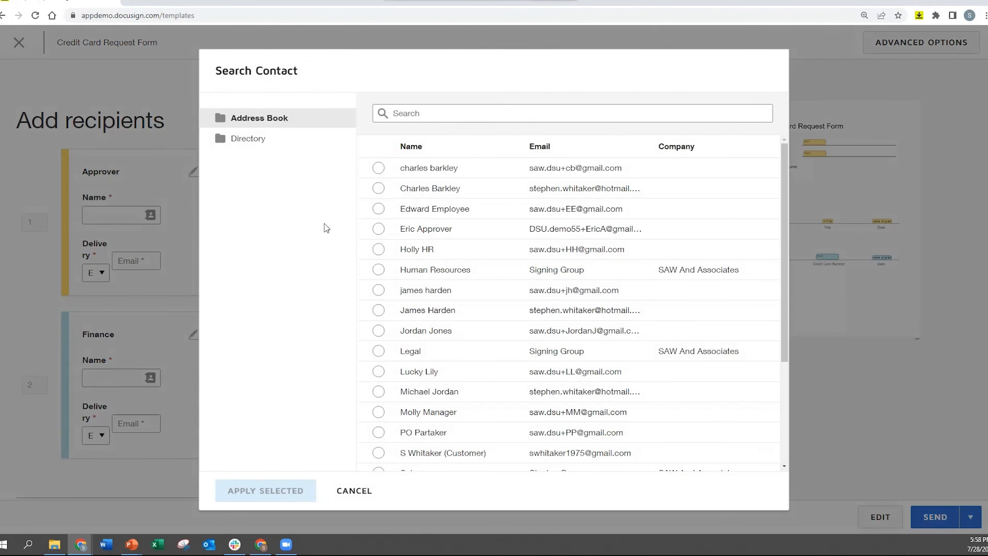
{"action": "left_click", "coordinate": [379, 309]}
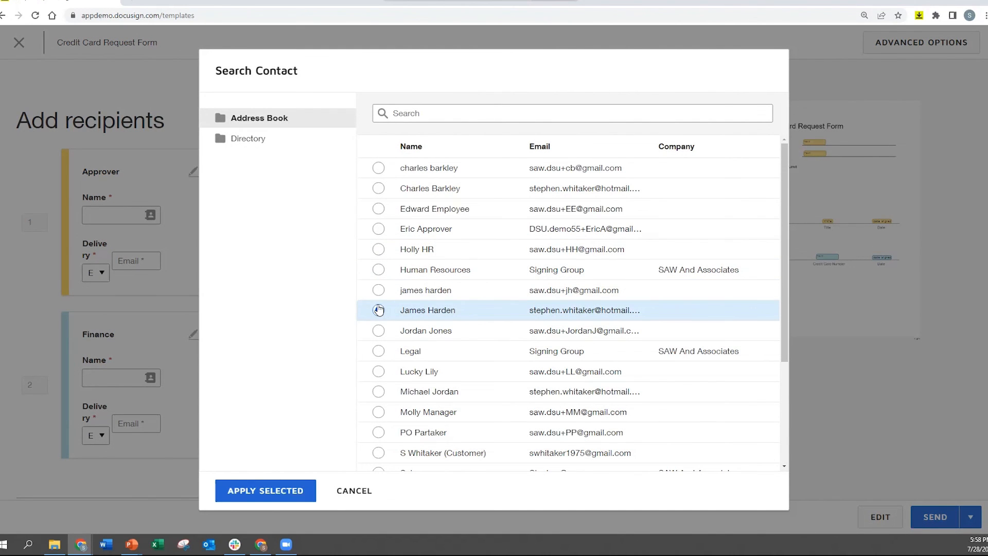
{"action": "left_click", "coordinate": [377, 290]}
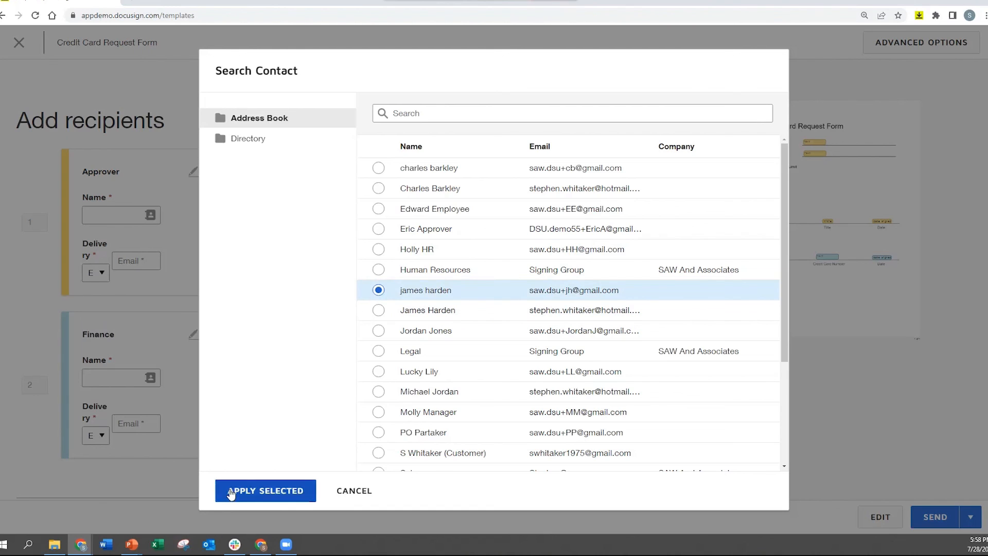
{"action": "left_click", "coordinate": [265, 490]}
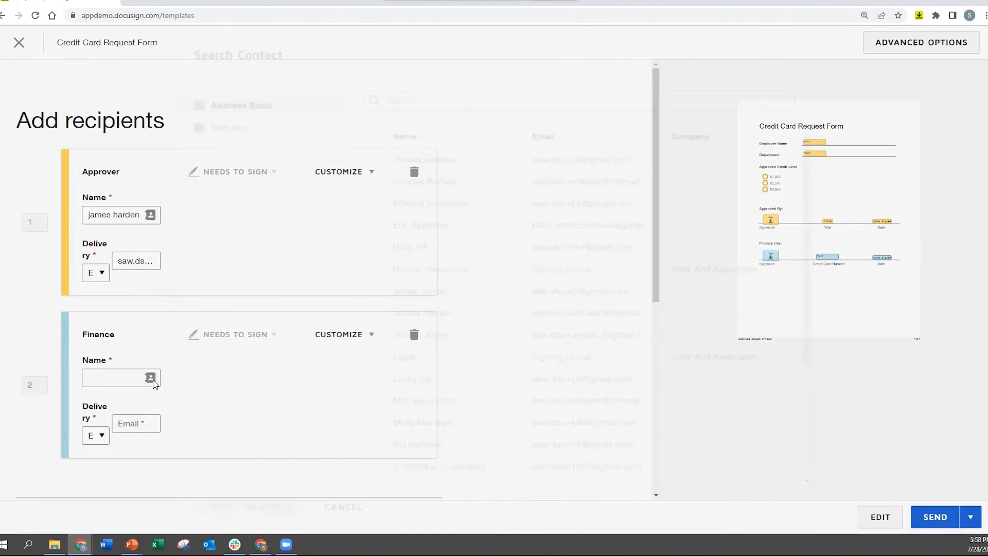
{"action": "left_click", "coordinate": [150, 378]}
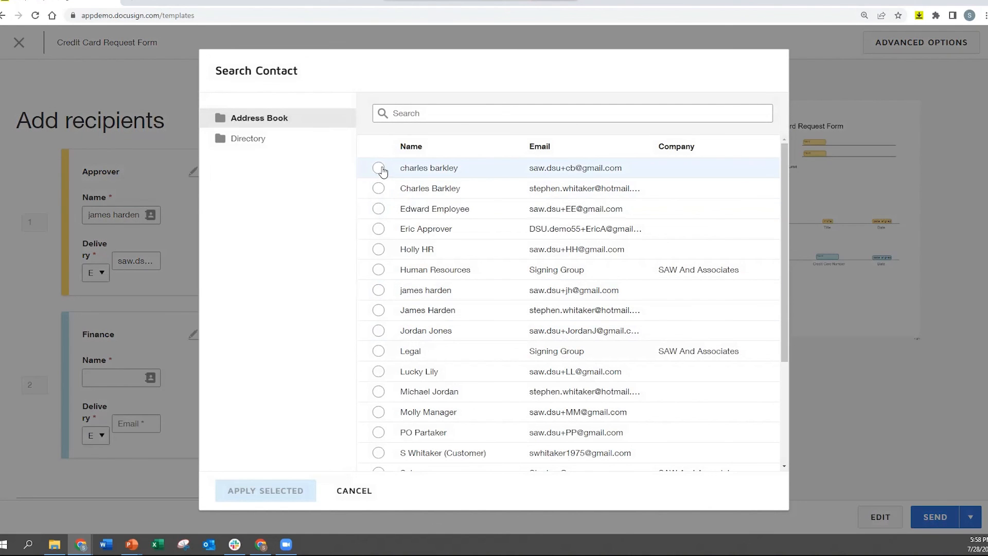
{"action": "left_click", "coordinate": [265, 489]}
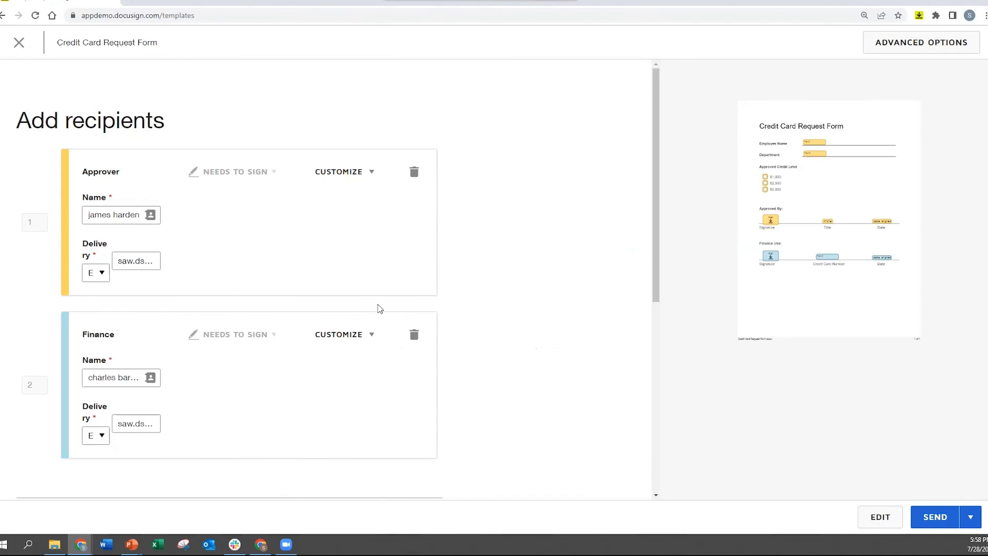
{"action": "scroll", "scroll_direction": "down", "scroll_amount": 3}
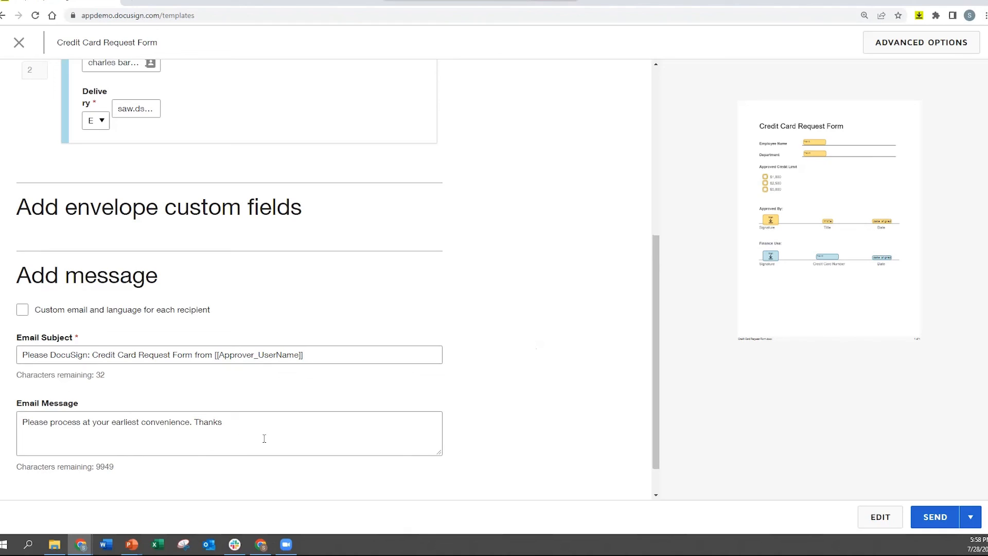
{"action": "mouse_move", "coordinate": [361, 376]}
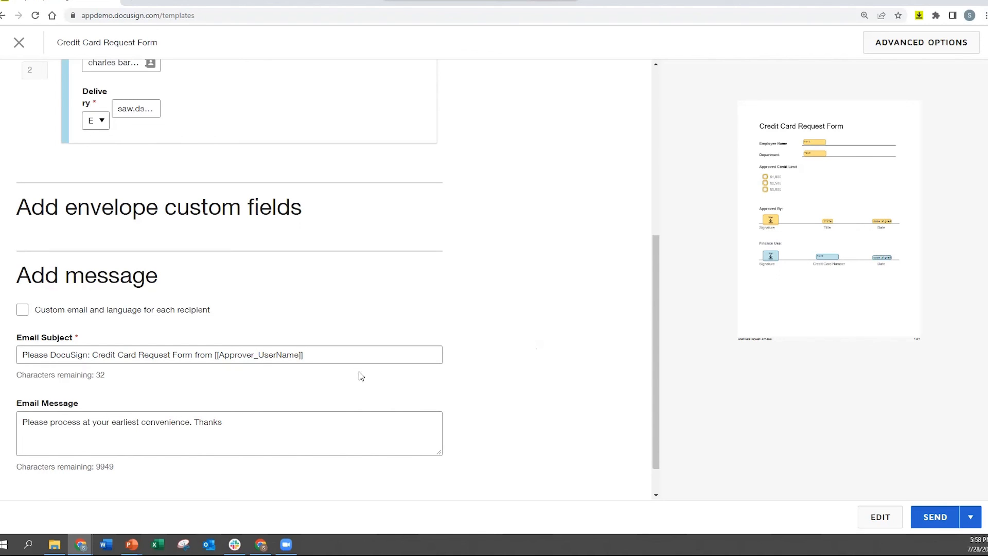
{"action": "mouse_move", "coordinate": [798, 175]}
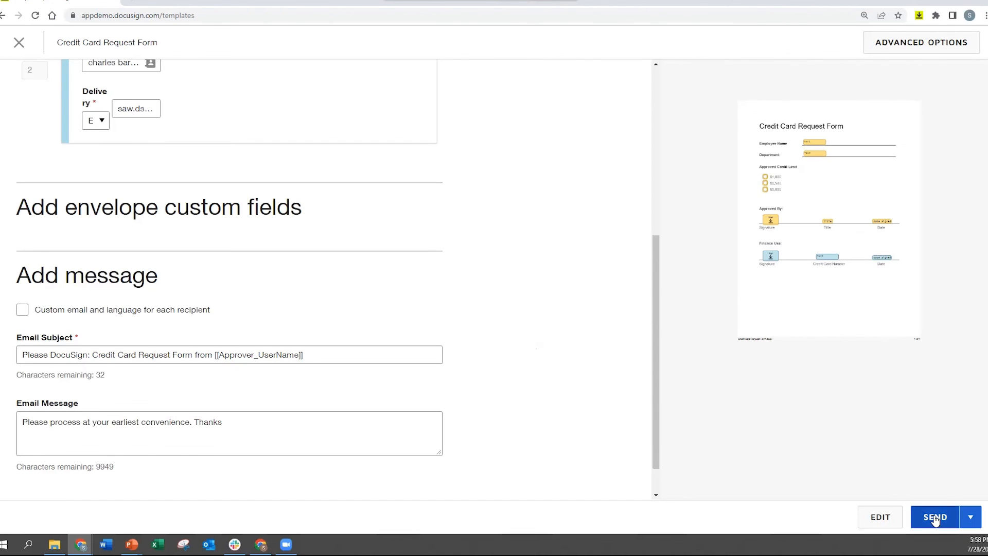
Send the envelope with its prefilled subject and message to both recipients.
{"action": "left_click", "coordinate": [935, 516]}
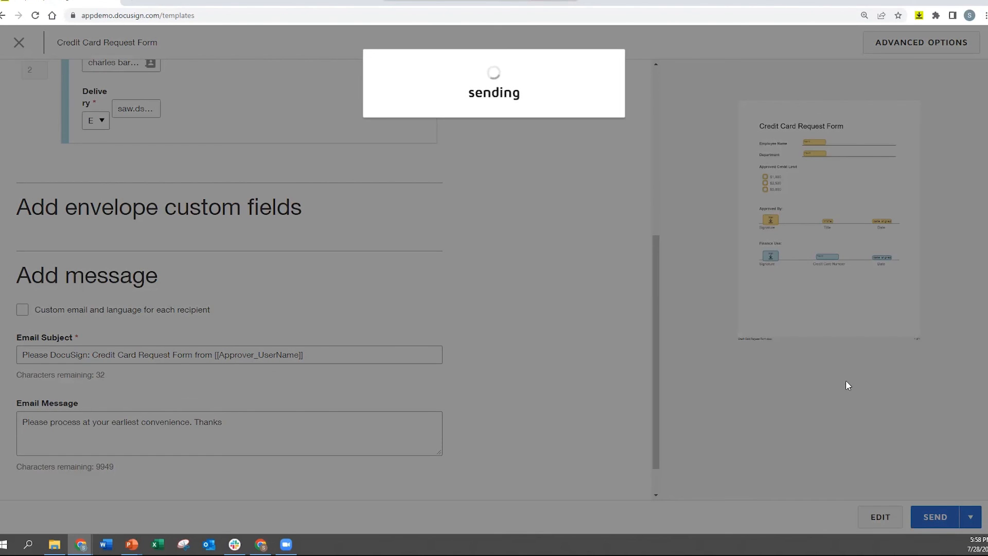